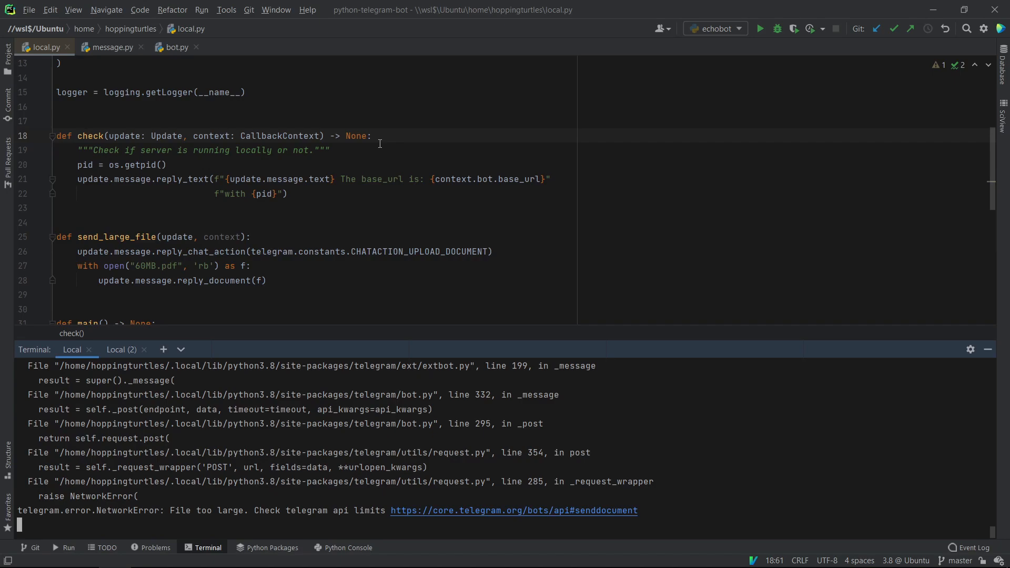
{"action": "mouse_move", "coordinate": [490, 277]}
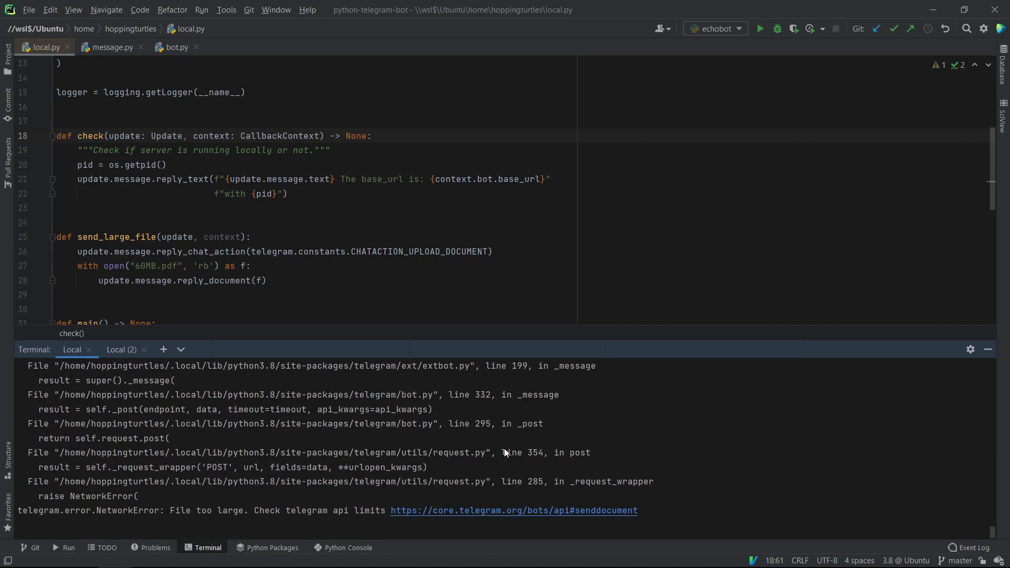
{"action": "mouse_move", "coordinate": [328, 260]}
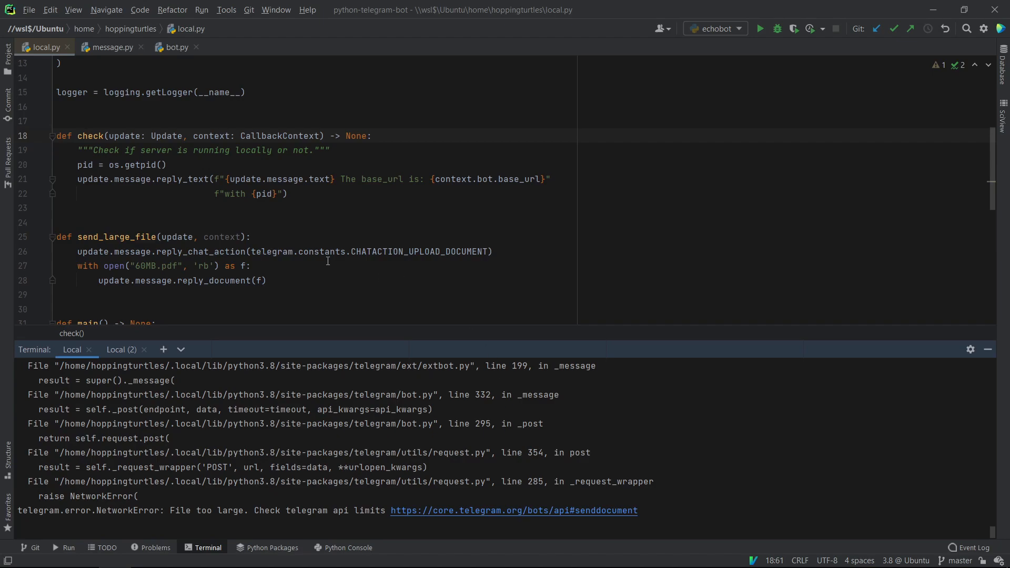
{"action": "mouse_move", "coordinate": [588, 177]}
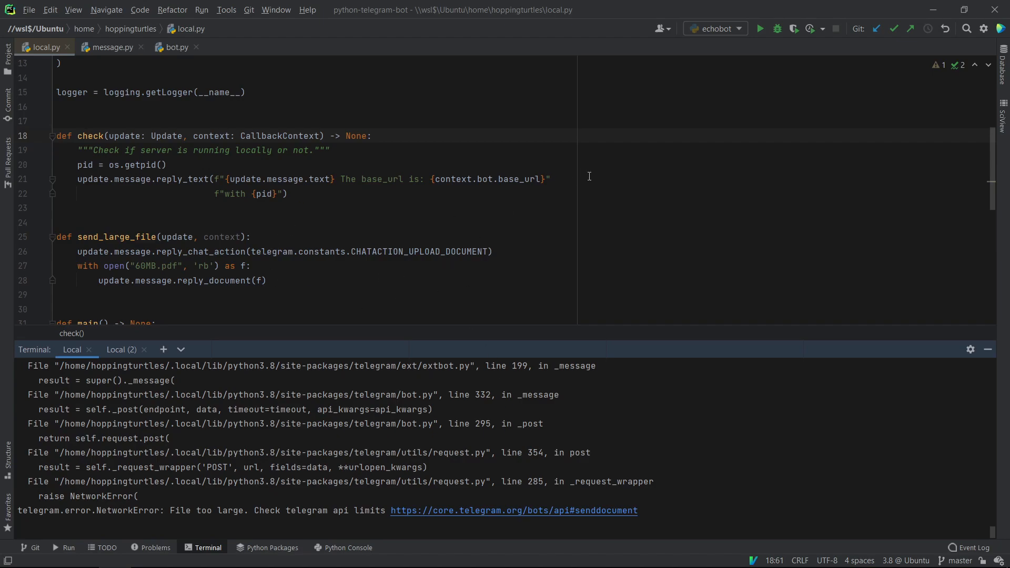
Step: Switch to the Bot API README in Chrome and read through the Usage section and local-mode features
{"action": "key", "text": "alt+tab"}
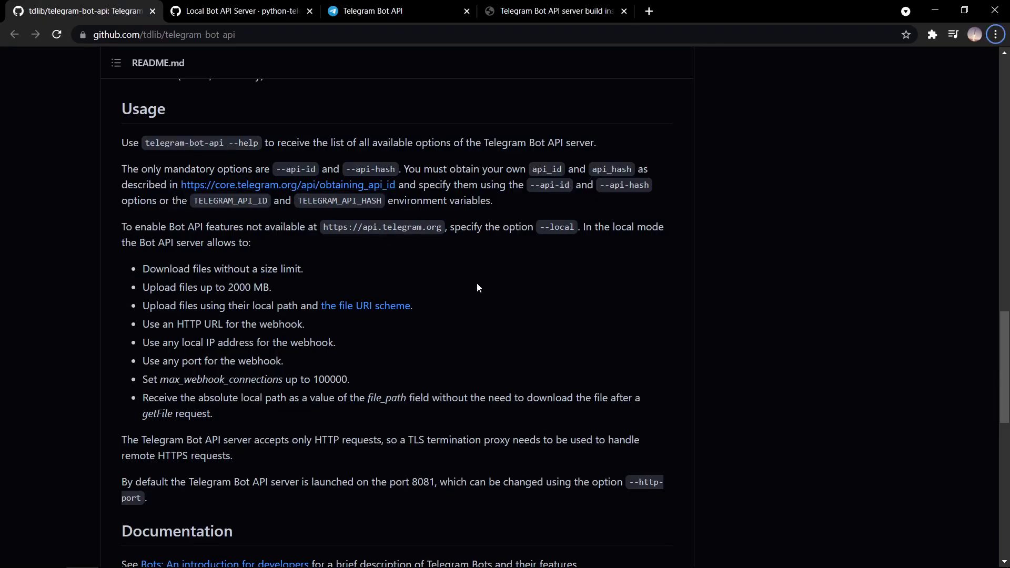
{"action": "scroll", "scroll_direction": "down", "scroll_amount": 3}
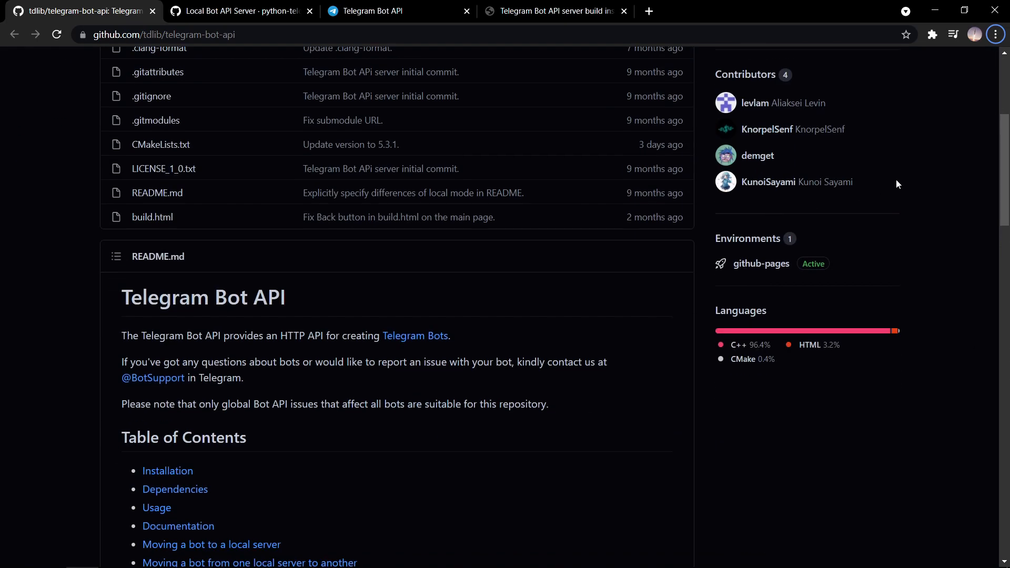
{"action": "scroll", "scroll_direction": "down", "scroll_amount": 3}
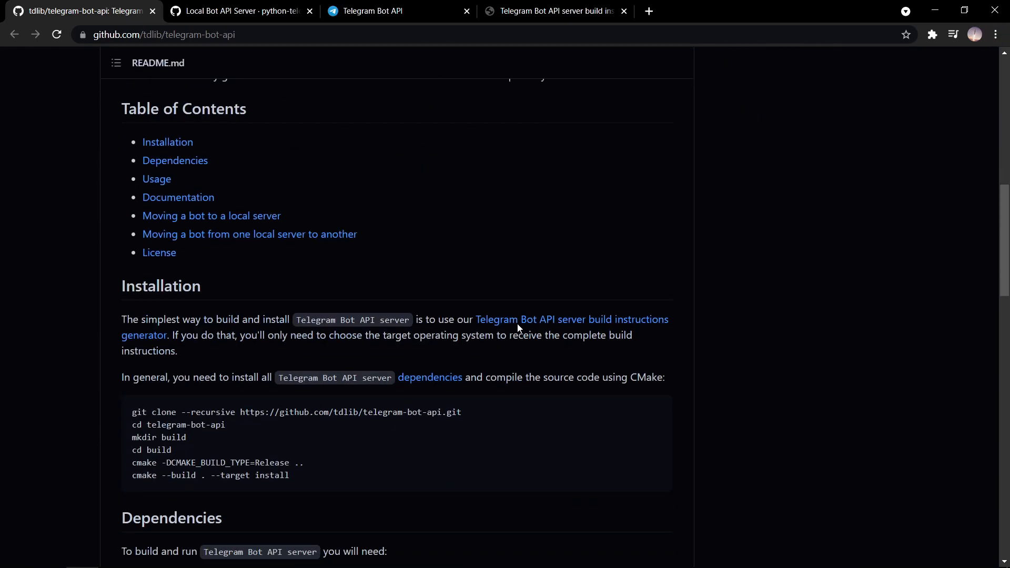
{"action": "scroll", "scroll_direction": "down", "scroll_amount": 3}
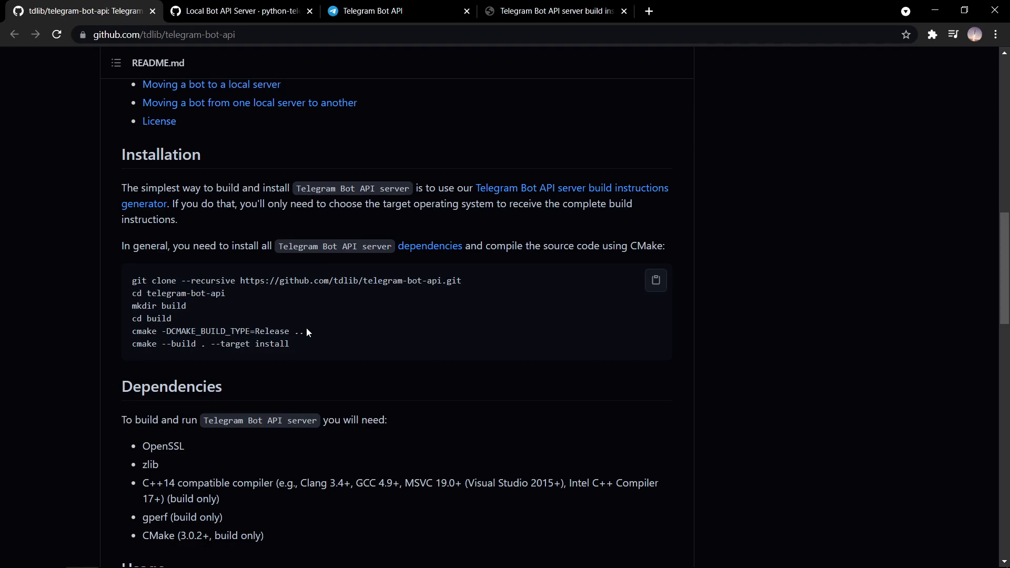
{"action": "scroll", "scroll_direction": "down", "scroll_amount": 3}
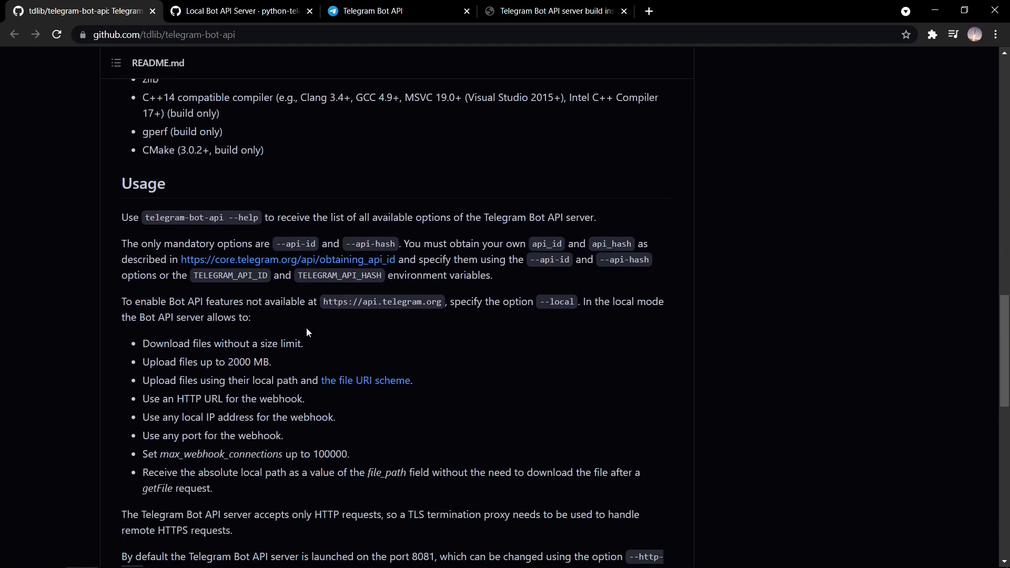
{"action": "left_click_drag", "start_coordinate": [142, 343], "coordinate": [335, 464]}
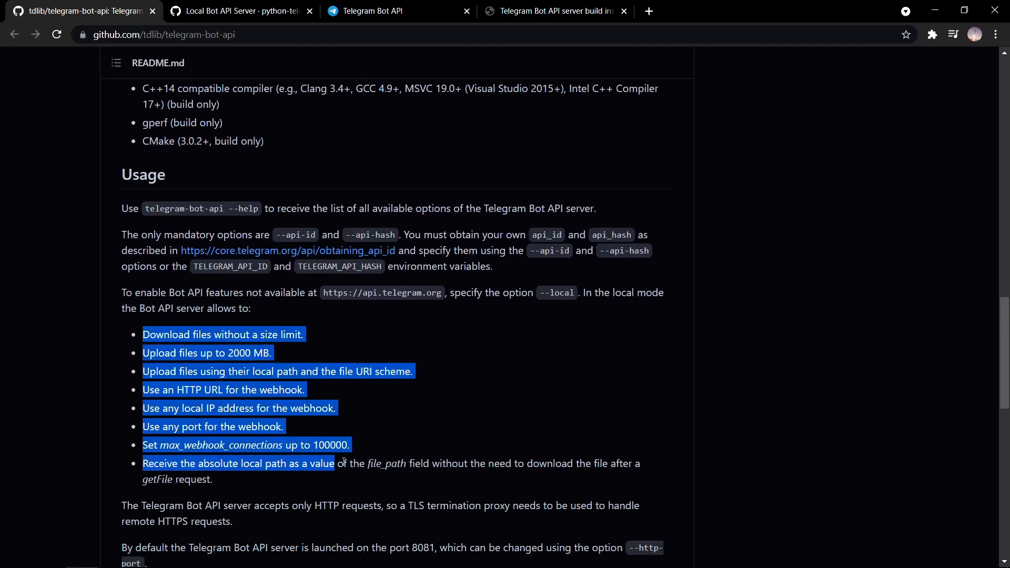
{"action": "left_click", "coordinate": [343, 463]}
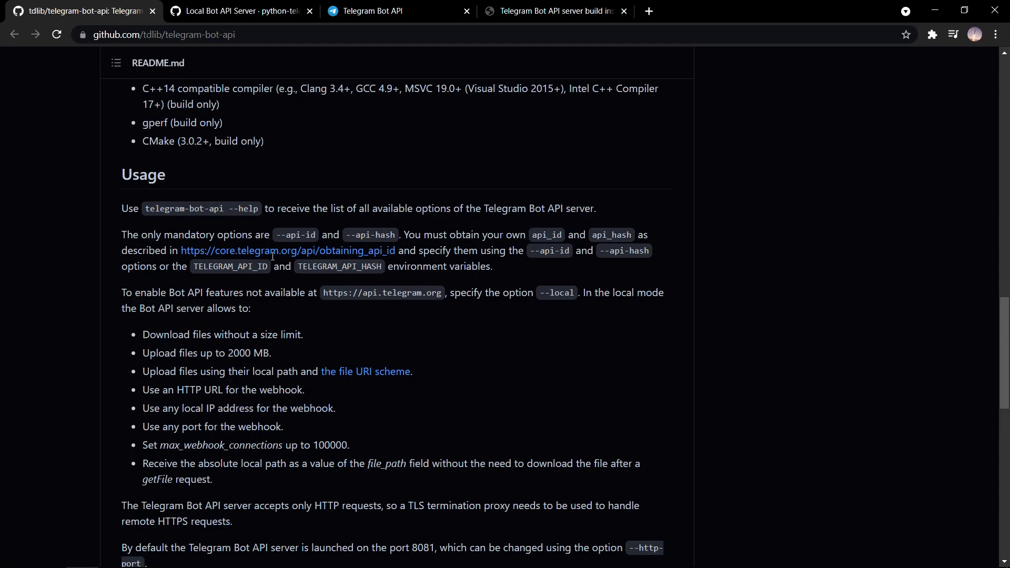
{"action": "scroll", "scroll_direction": "down", "scroll_amount": 3}
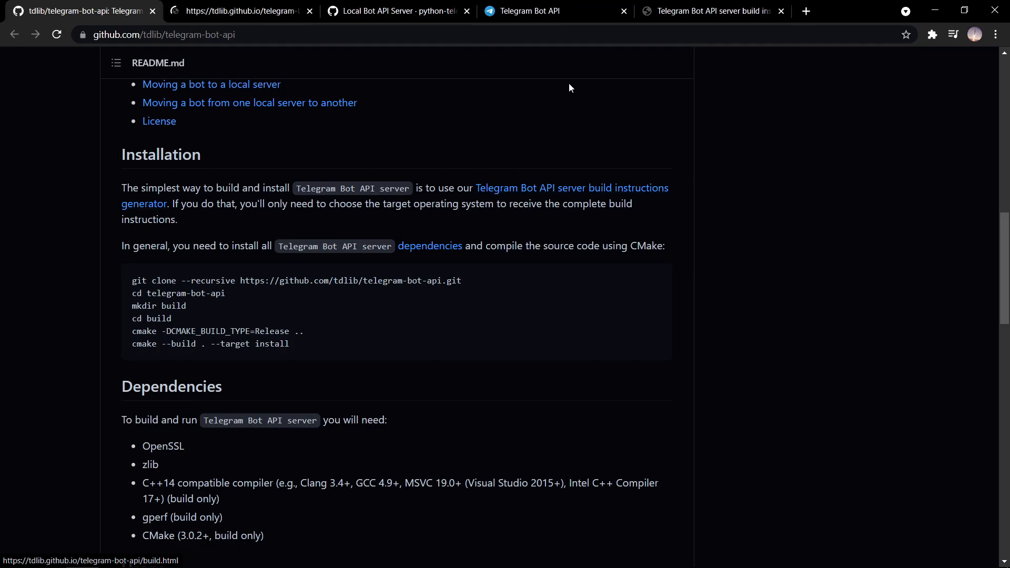
Step: In the build instructions generator choose Linux, Ubuntu 20 and the g++ compiler
{"action": "left_click", "coordinate": [571, 187]}
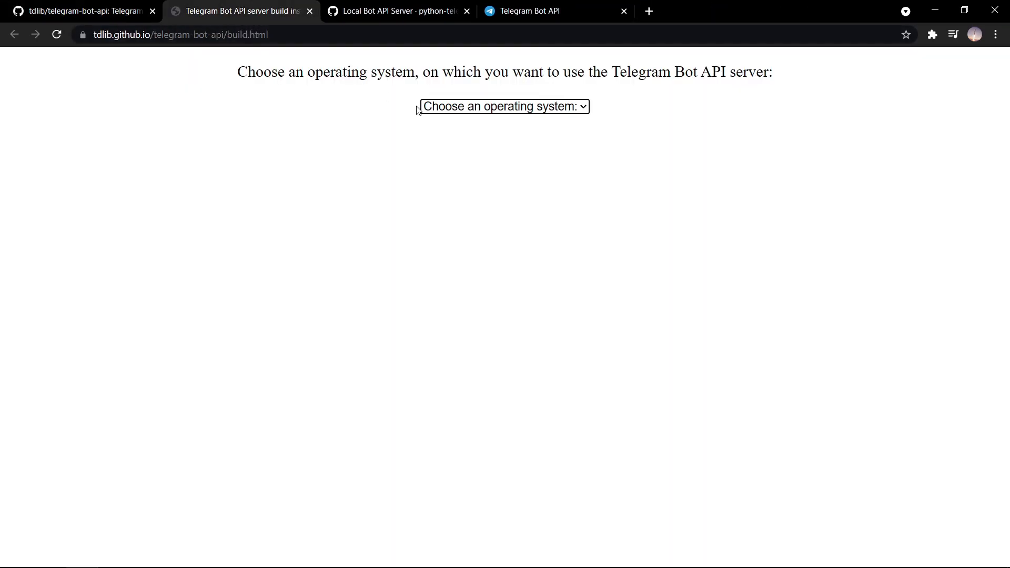
{"action": "mouse_move", "coordinate": [483, 113]}
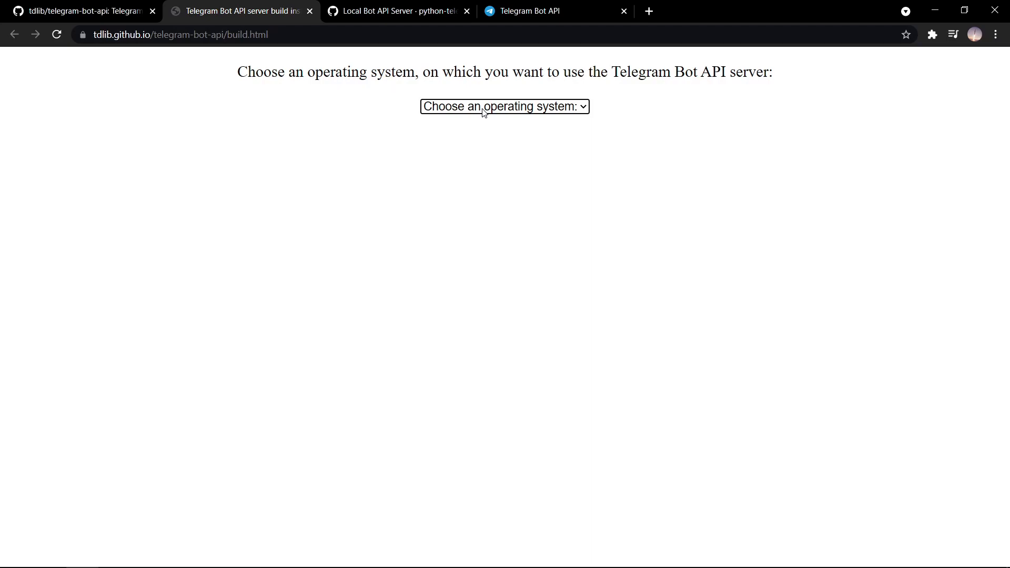
{"action": "left_click", "coordinate": [504, 106]}
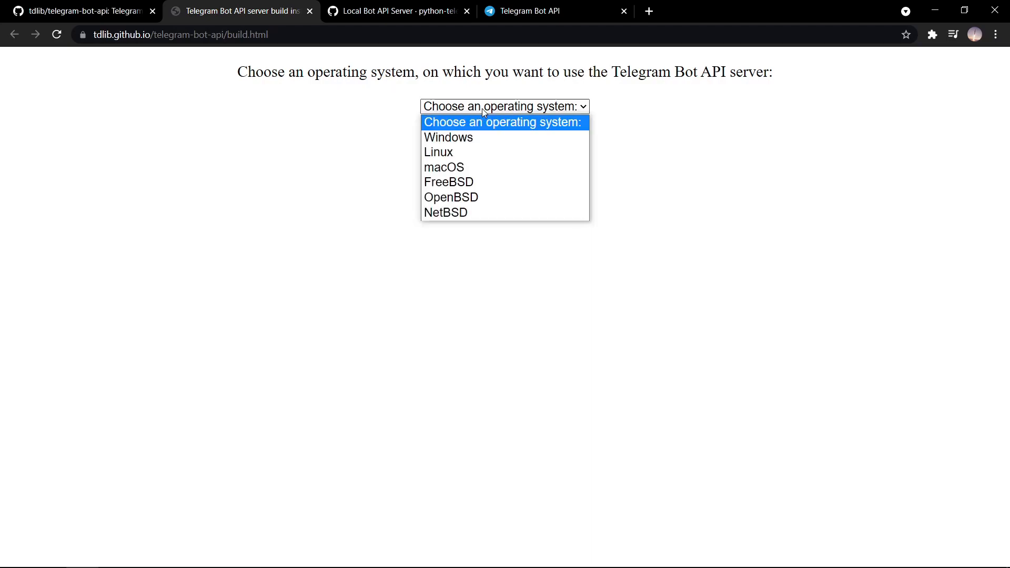
{"action": "mouse_move", "coordinate": [448, 137]}
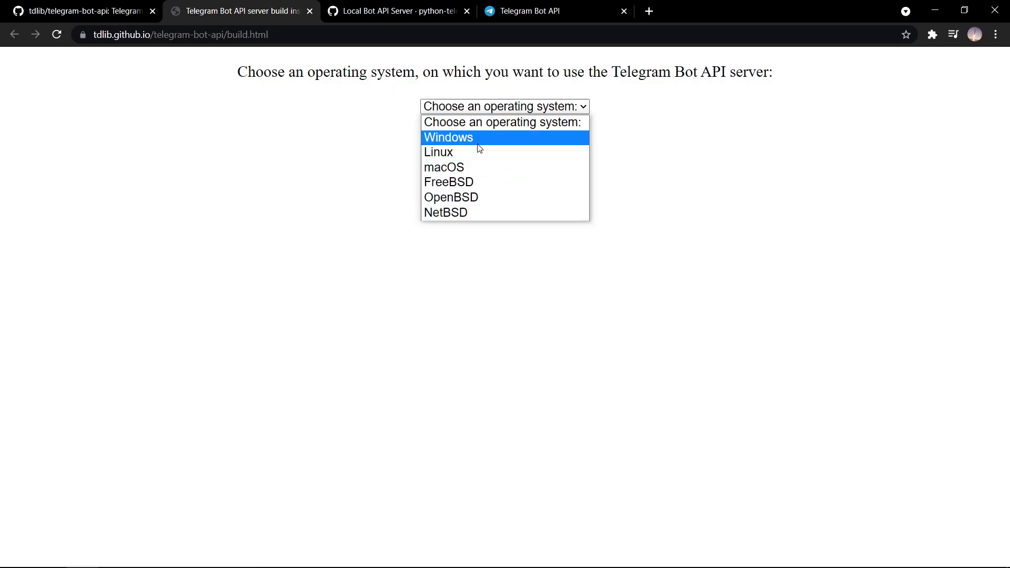
{"action": "mouse_move", "coordinate": [524, 143]}
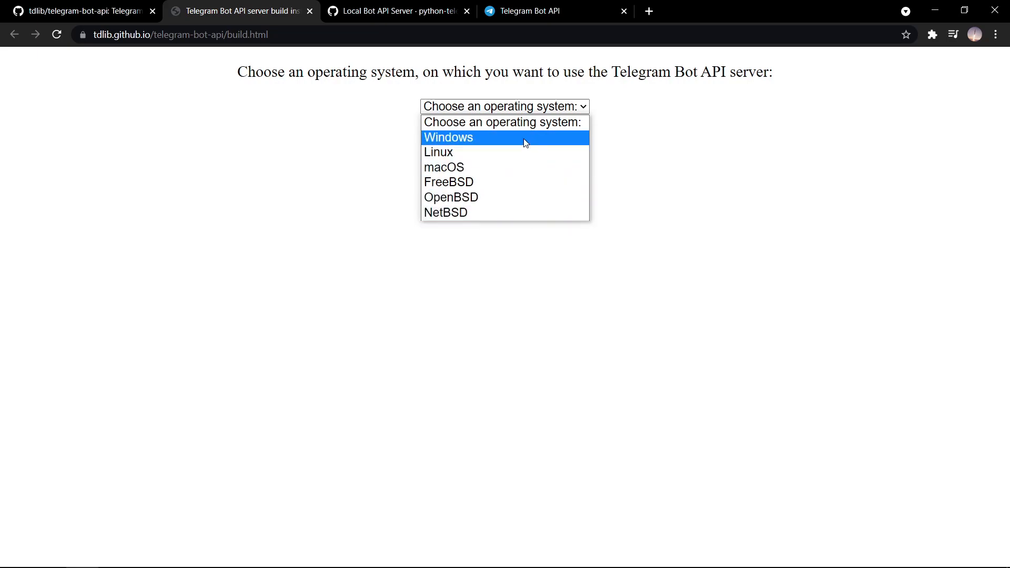
{"action": "left_click", "coordinate": [438, 151]}
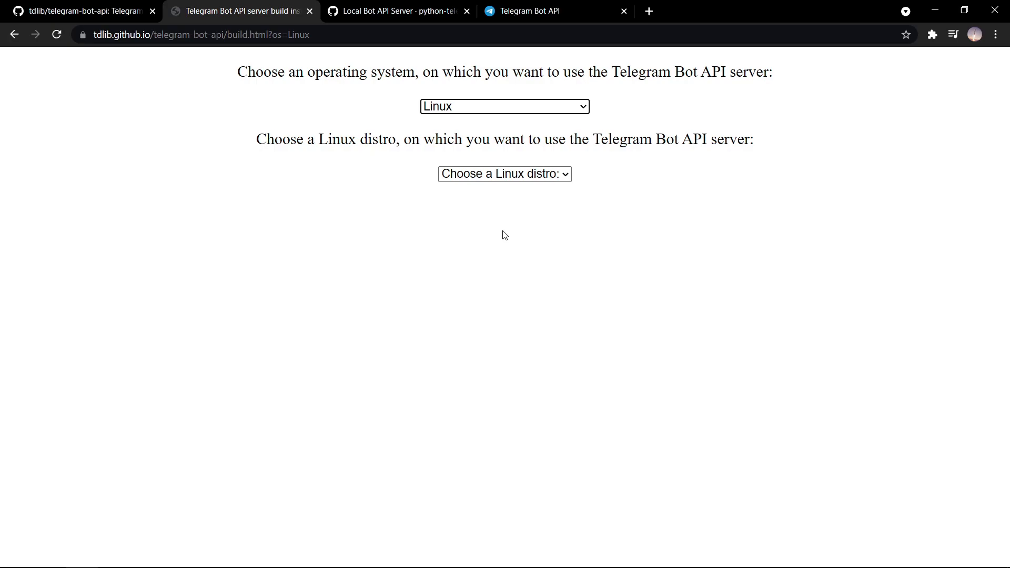
{"action": "left_click", "coordinate": [504, 174]}
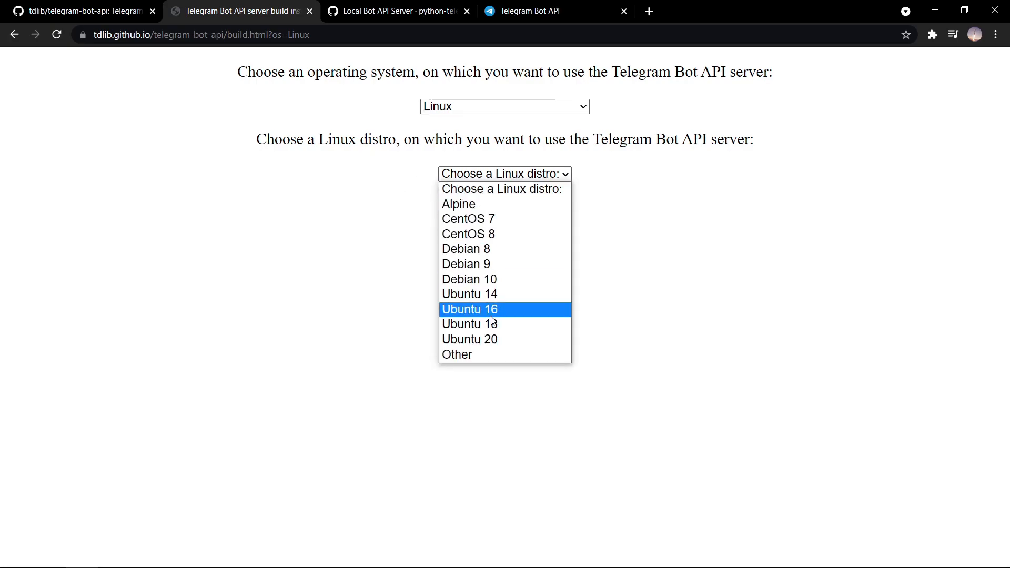
{"action": "left_click", "coordinate": [469, 340]}
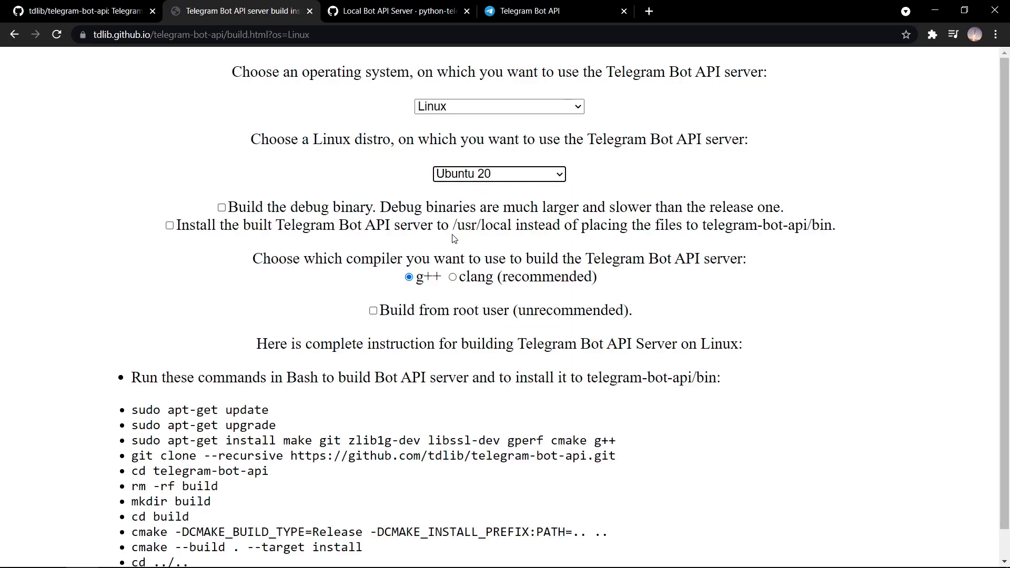
{"action": "scroll", "scroll_direction": "down", "scroll_amount": 3}
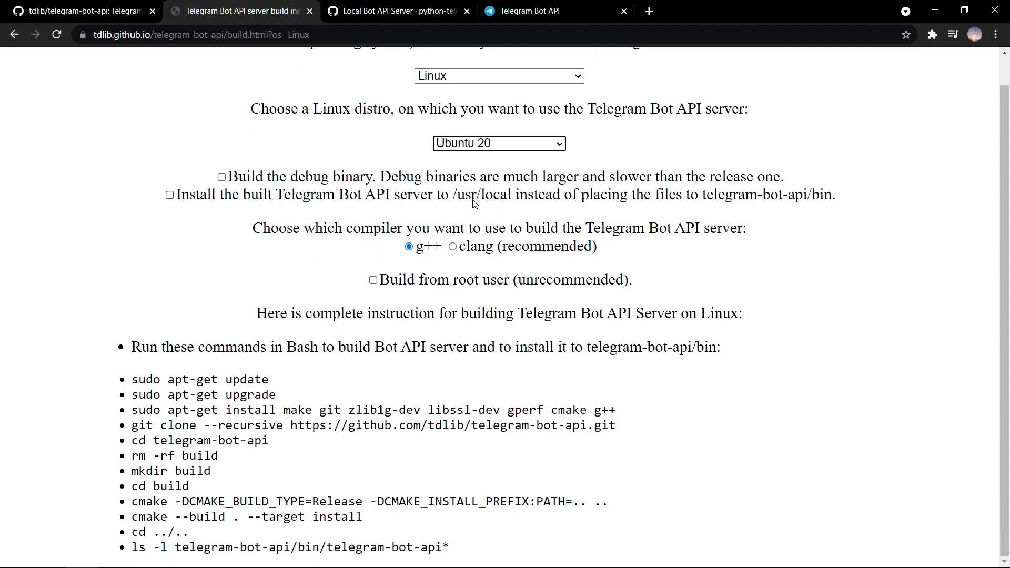
{"action": "mouse_move", "coordinate": [475, 185]}
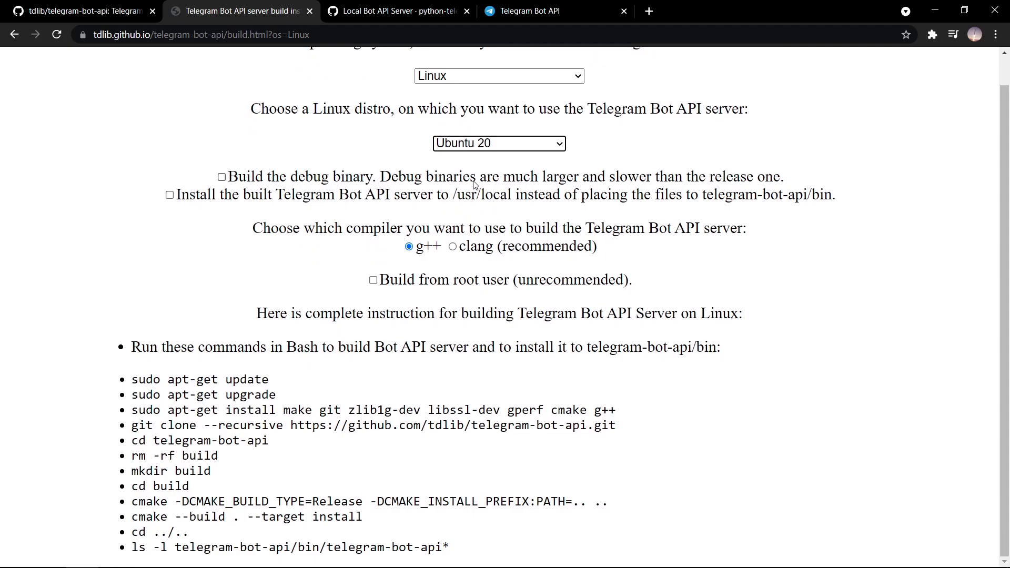
{"action": "mouse_move", "coordinate": [435, 228]}
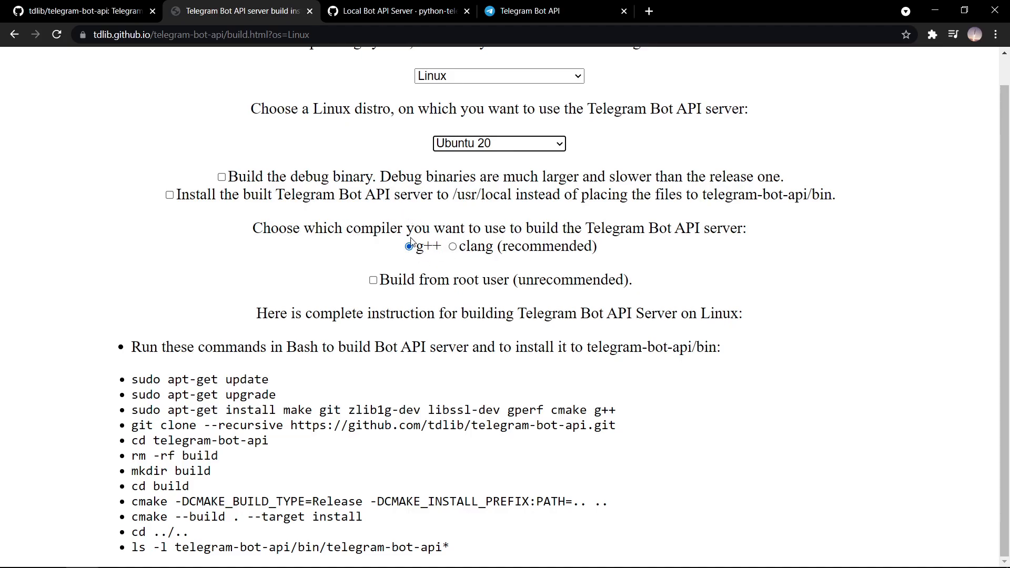
{"action": "left_click", "coordinate": [409, 246]}
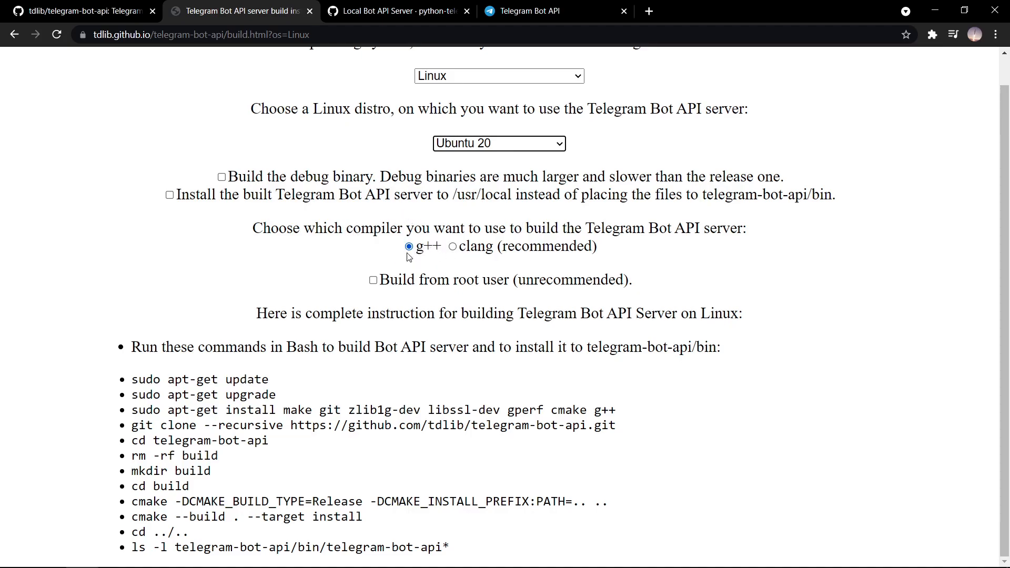
{"action": "mouse_move", "coordinate": [418, 259]}
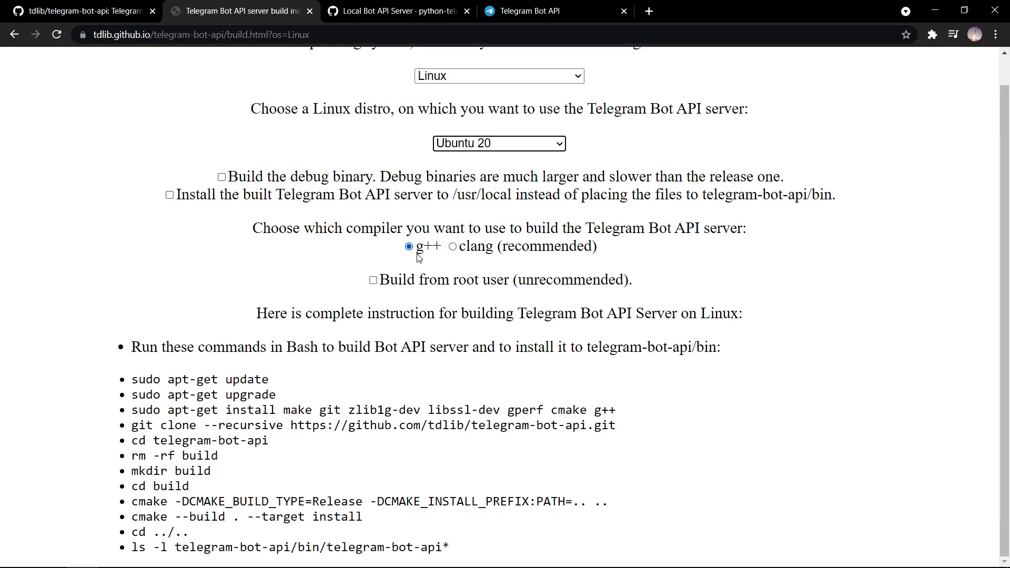
{"action": "mouse_move", "coordinate": [463, 258]}
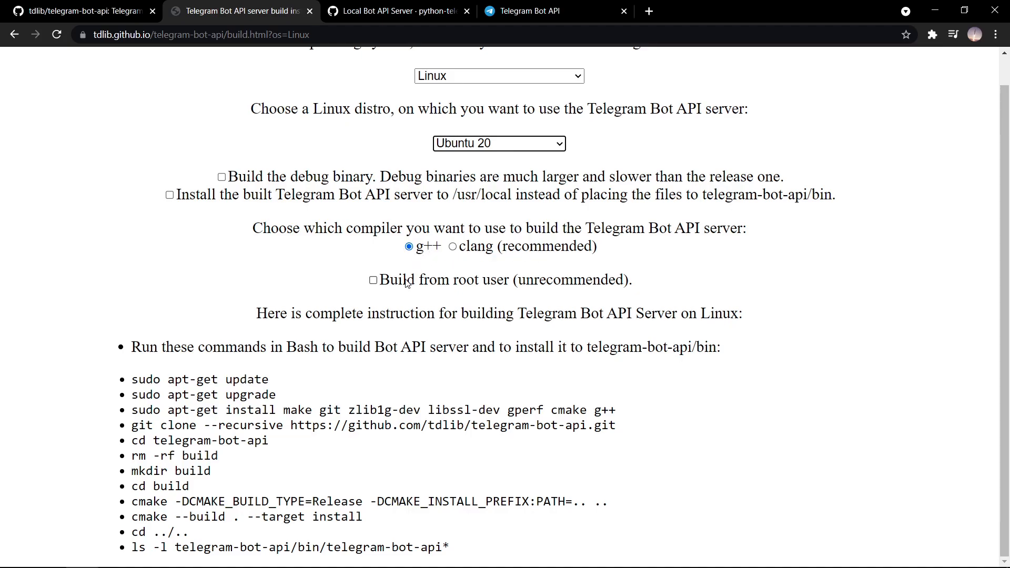
Step: Highlight the complete list of Ubuntu 20 Bash build commands for review
{"action": "left_click_drag", "start_coordinate": [132, 379], "coordinate": [227, 409]}
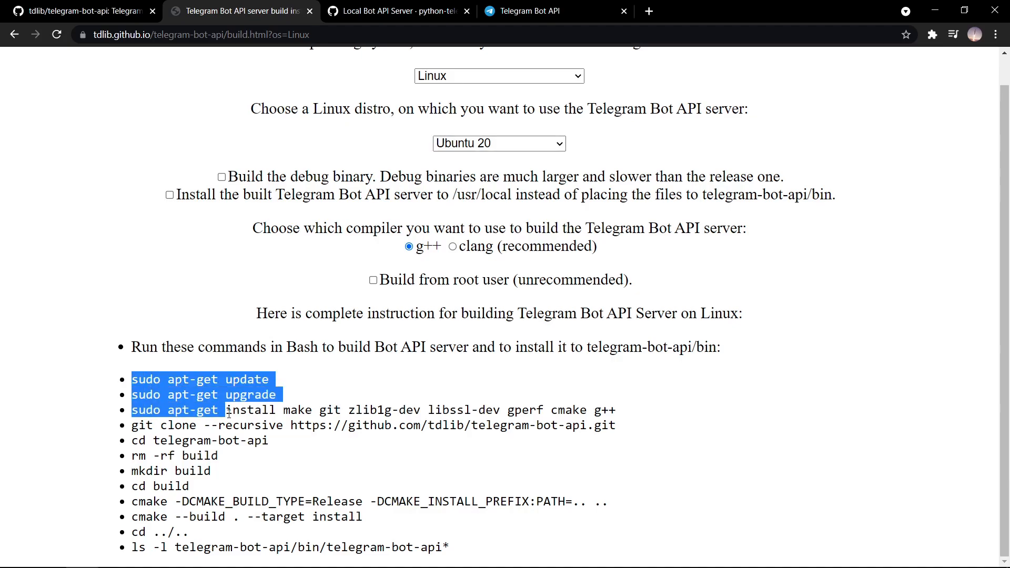
{"action": "left_click_drag", "start_coordinate": [227, 410], "coordinate": [449, 547]}
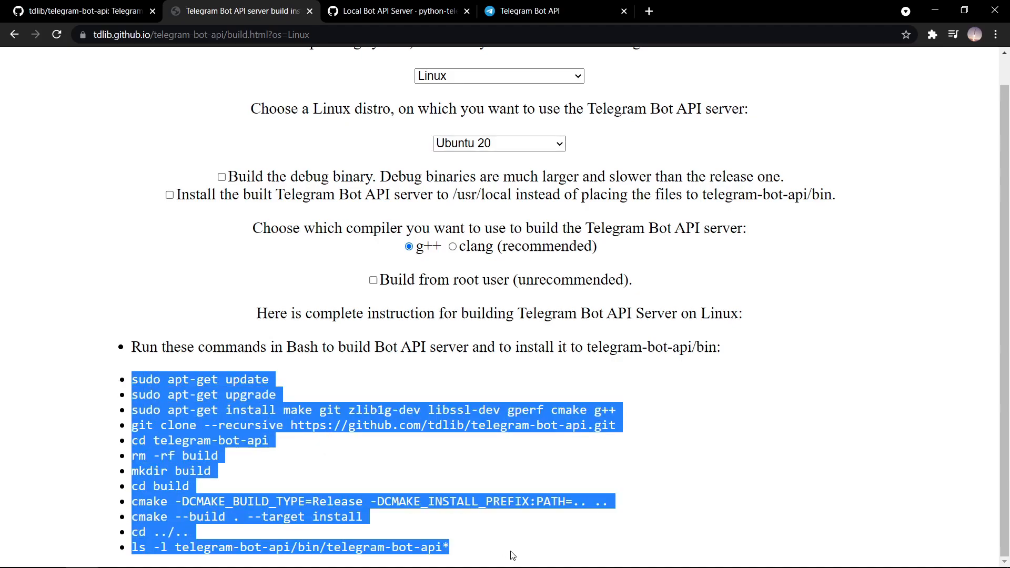
{"action": "left_click", "coordinate": [253, 389]}
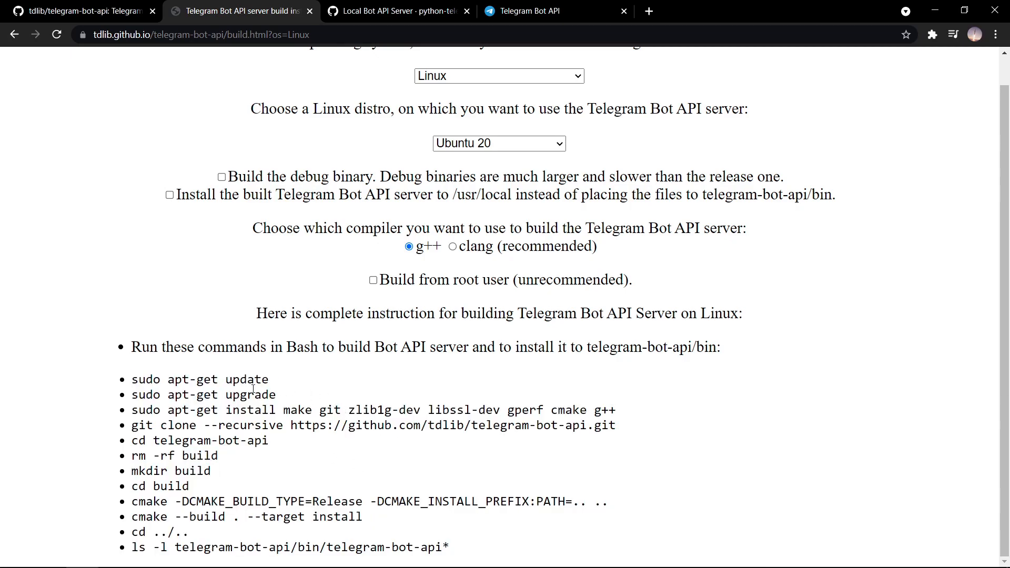
{"action": "mouse_move", "coordinate": [337, 394]}
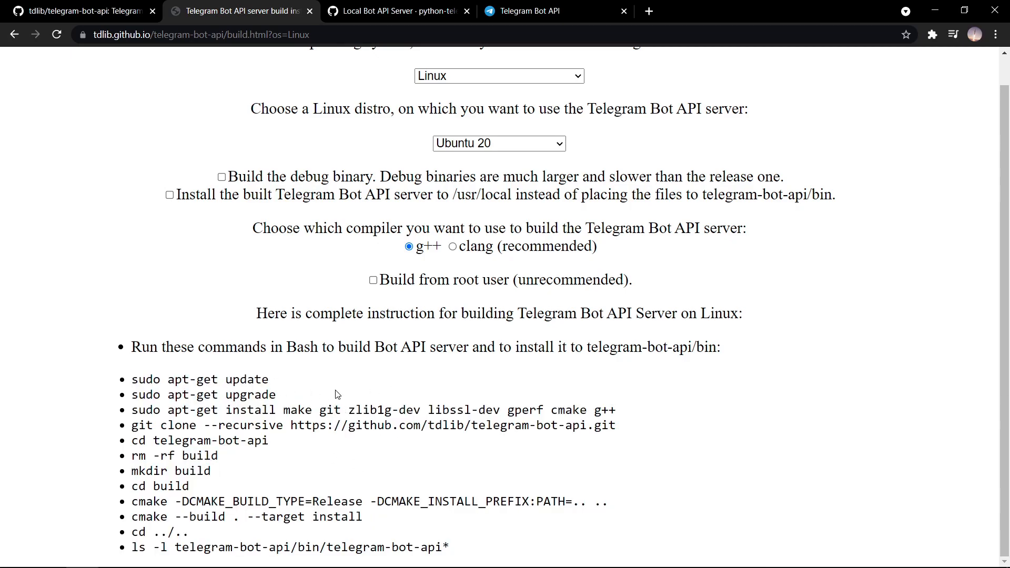
{"action": "left_click_drag", "start_coordinate": [131, 379], "coordinate": [450, 547]}
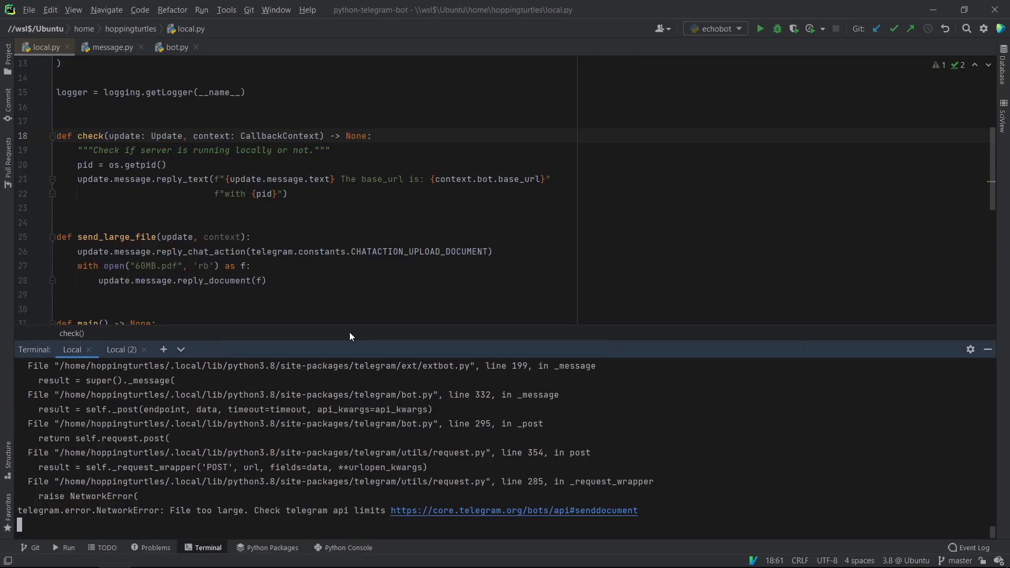
Step: In the second terminal list the folder, then cd into telegram-bot-api and list its contents
{"action": "left_click", "coordinate": [122, 350]}
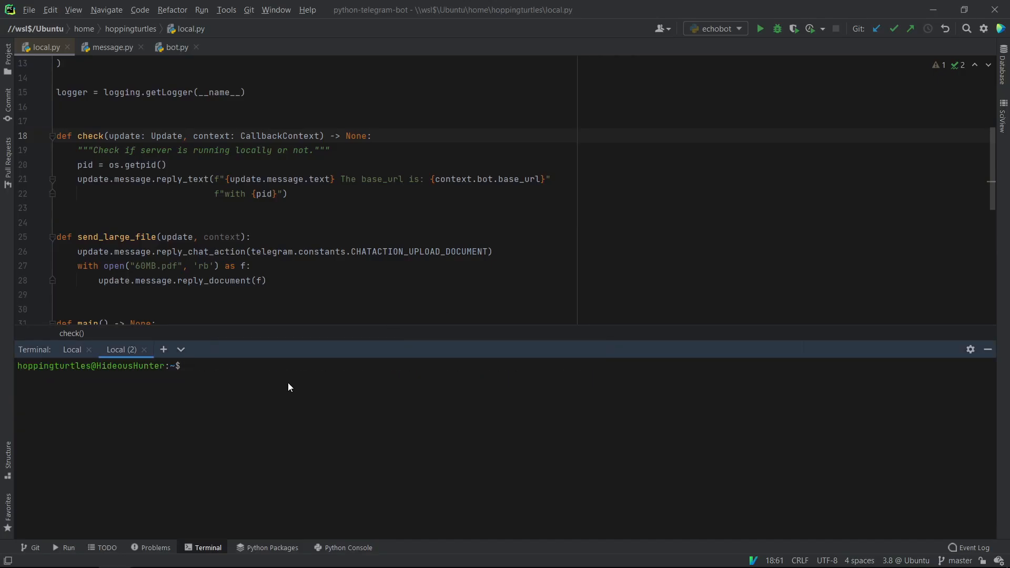
{"action": "type", "text": "ls"}
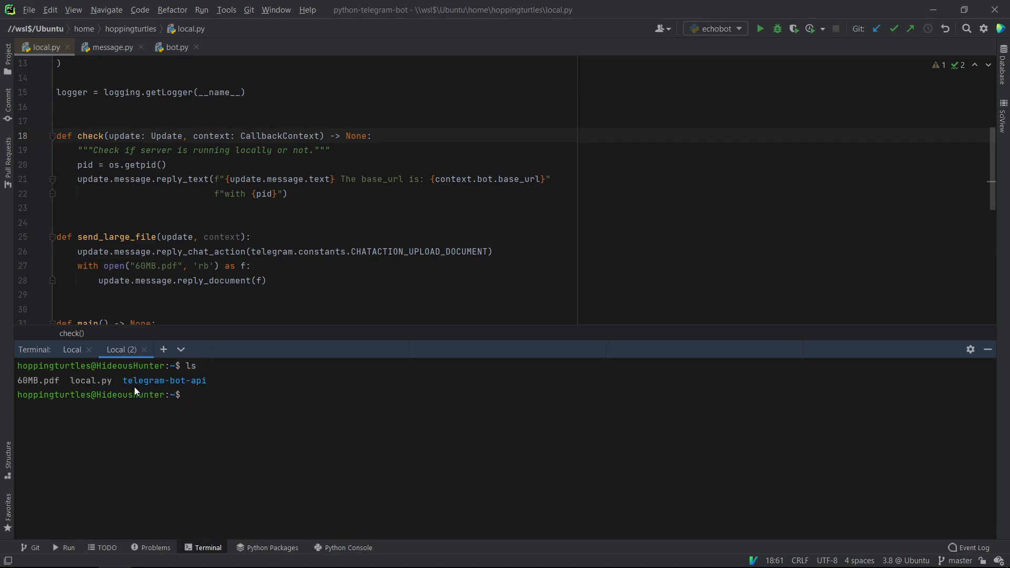
{"action": "mouse_move", "coordinate": [379, 341]}
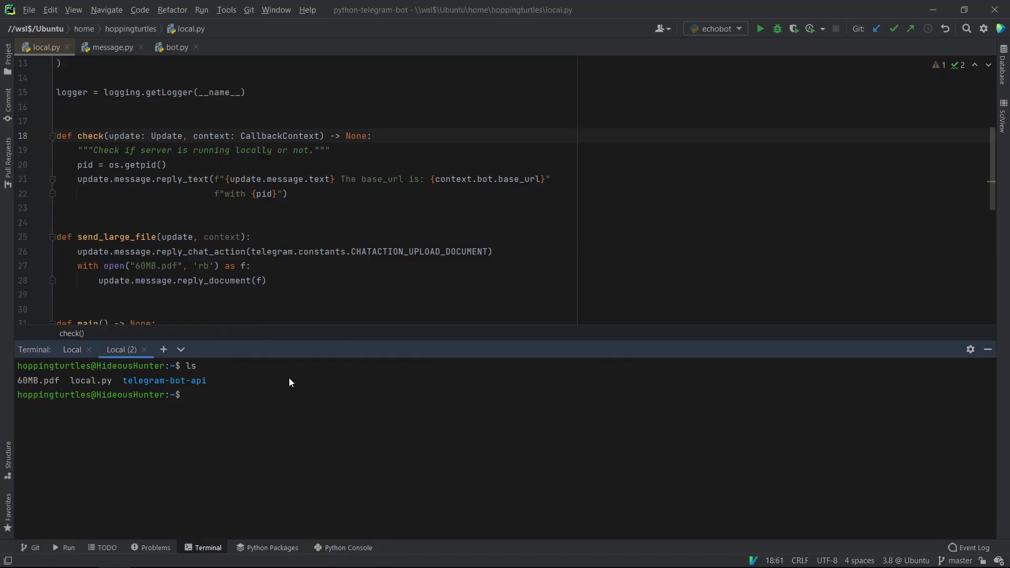
{"action": "type", "text": "cd telegram-bot-api/"}
{"action": "type", "text": "ls"}
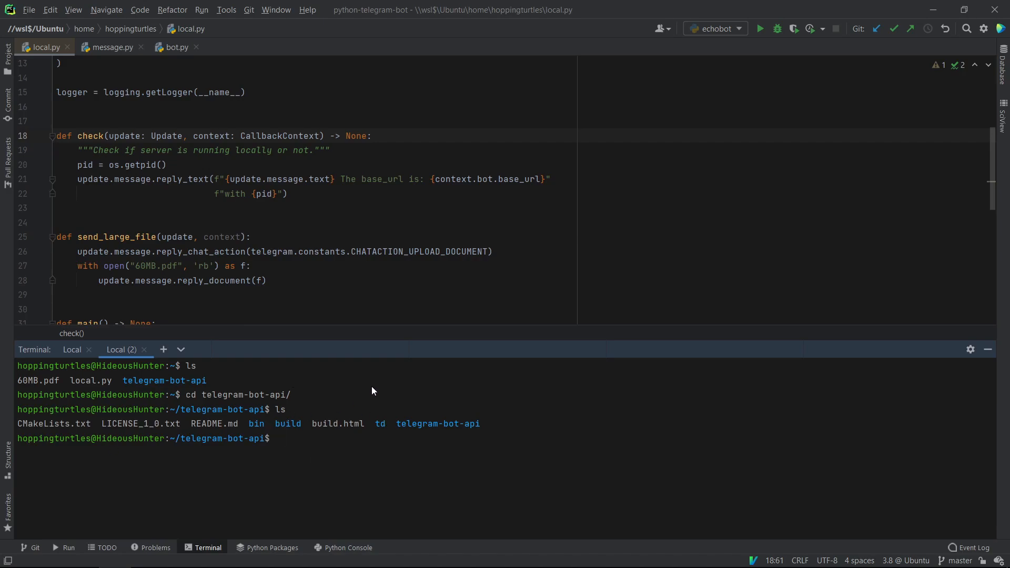
{"action": "key", "text": "alt+tab"}
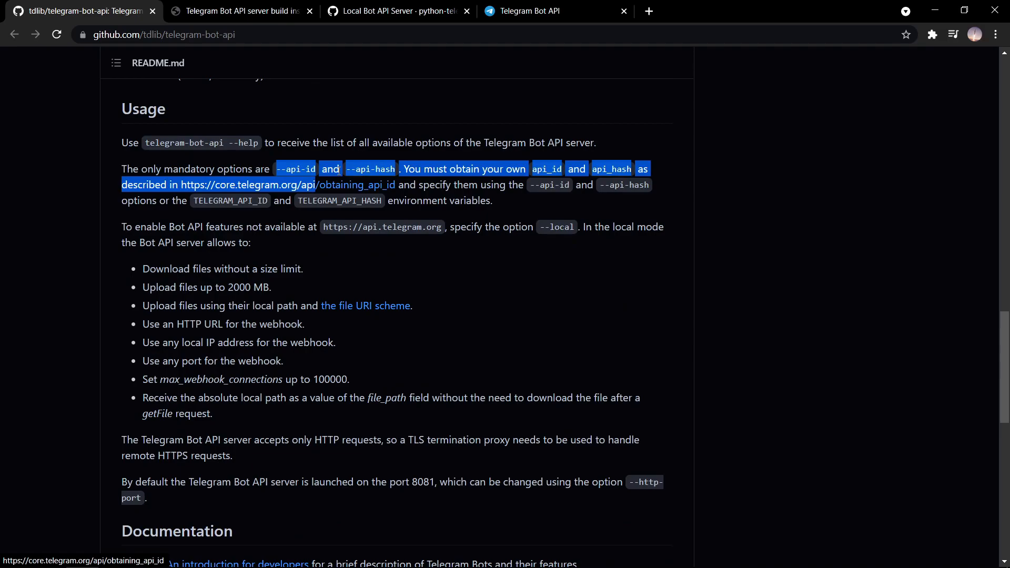
Step: Follow the obtaining_api_id guide from the README to the my.telegram.org login page
{"action": "left_click", "coordinate": [216, 193]}
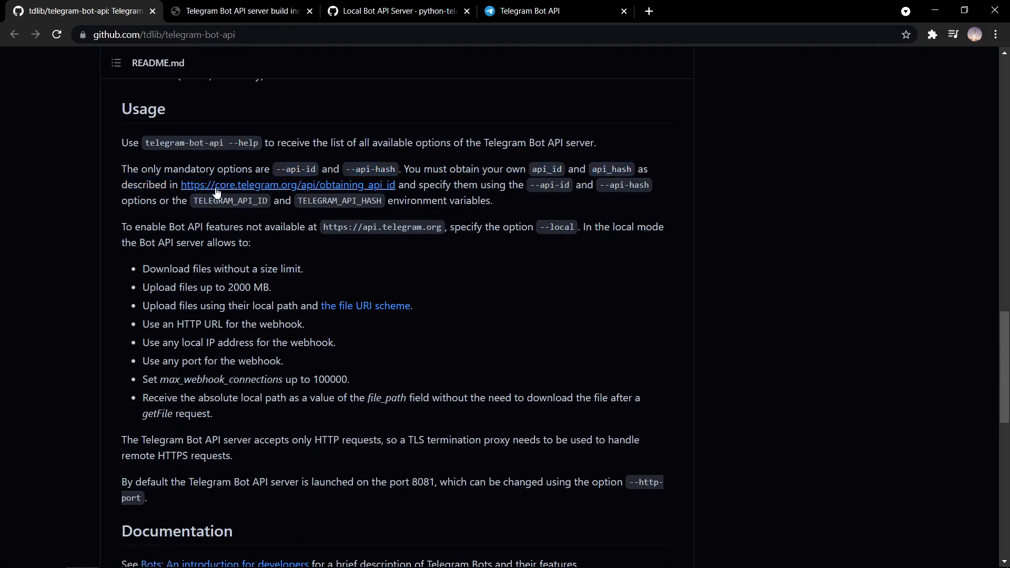
{"action": "mouse_move", "coordinate": [343, 127]}
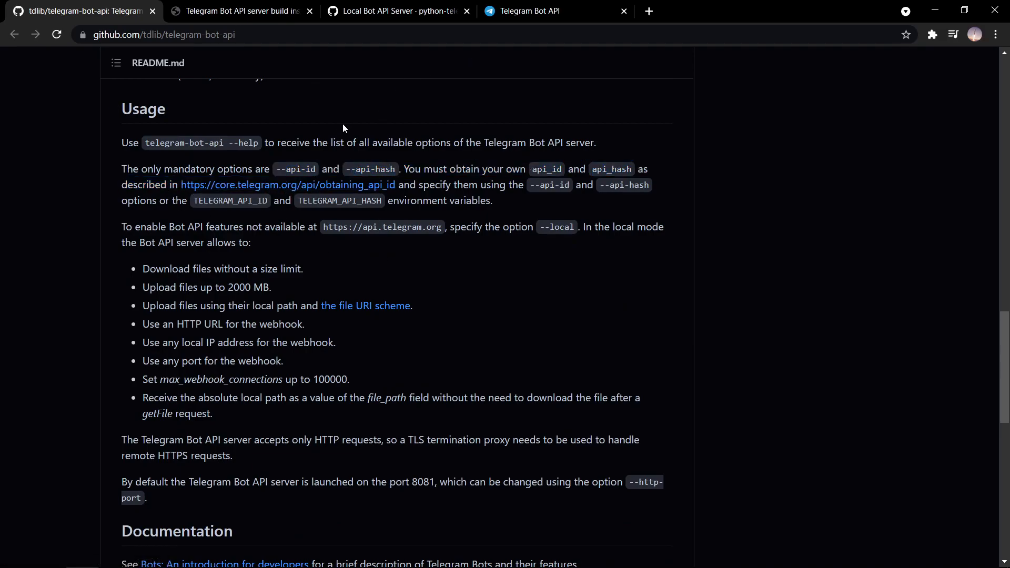
{"action": "left_click", "coordinate": [287, 185]}
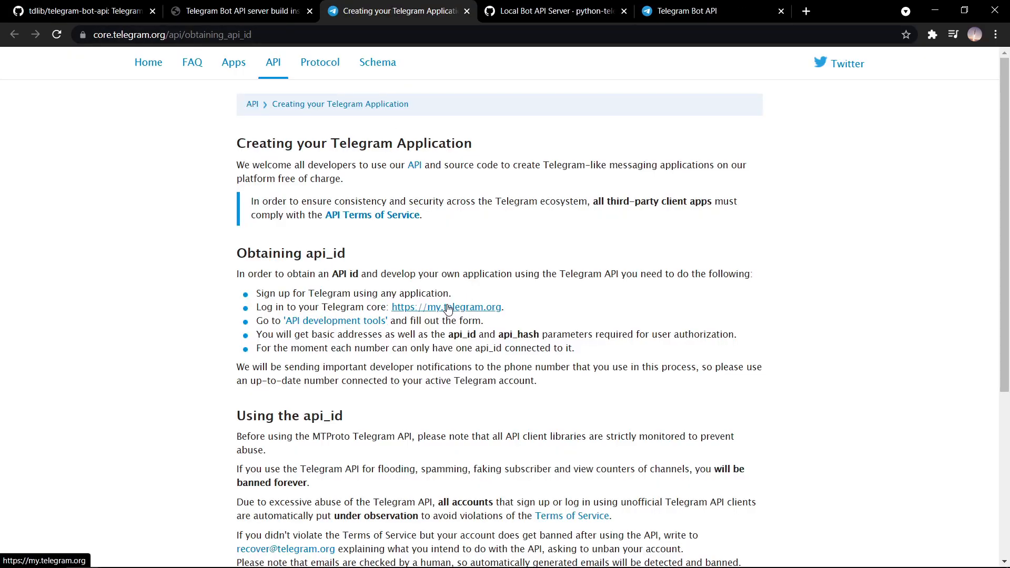
{"action": "left_click", "coordinate": [445, 306]}
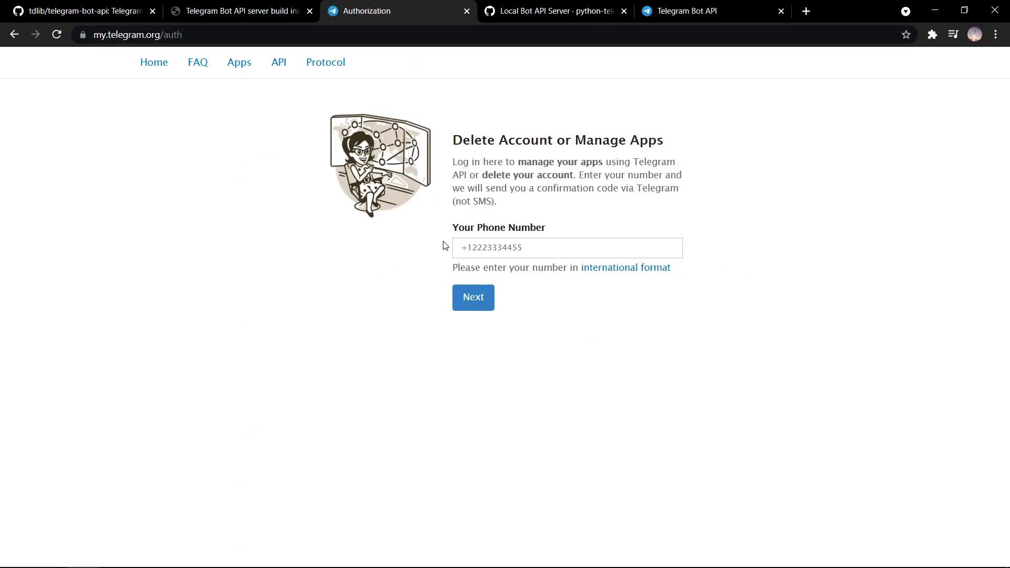
{"action": "mouse_move", "coordinate": [443, 127]}
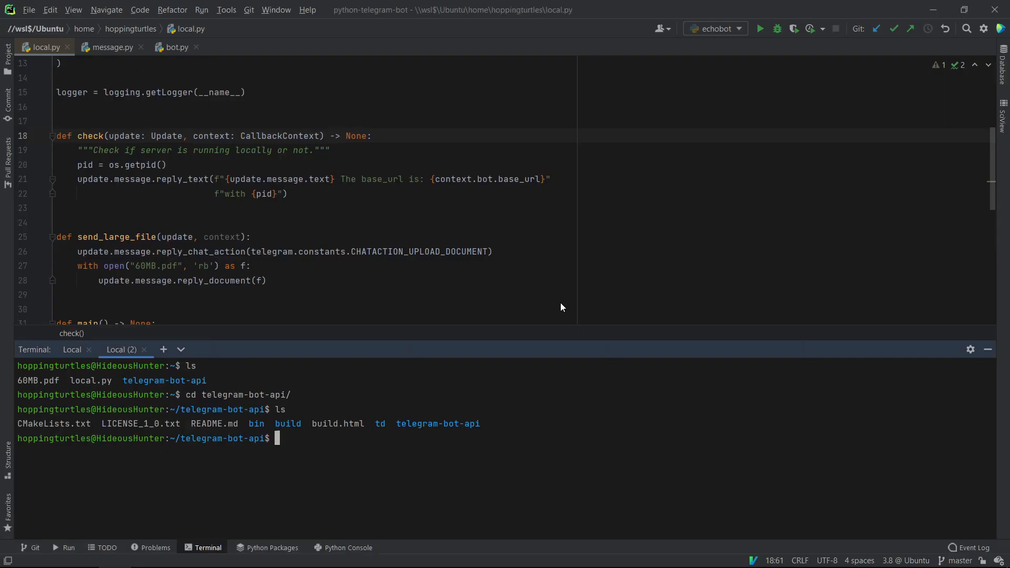
{"action": "mouse_move", "coordinate": [306, 441]}
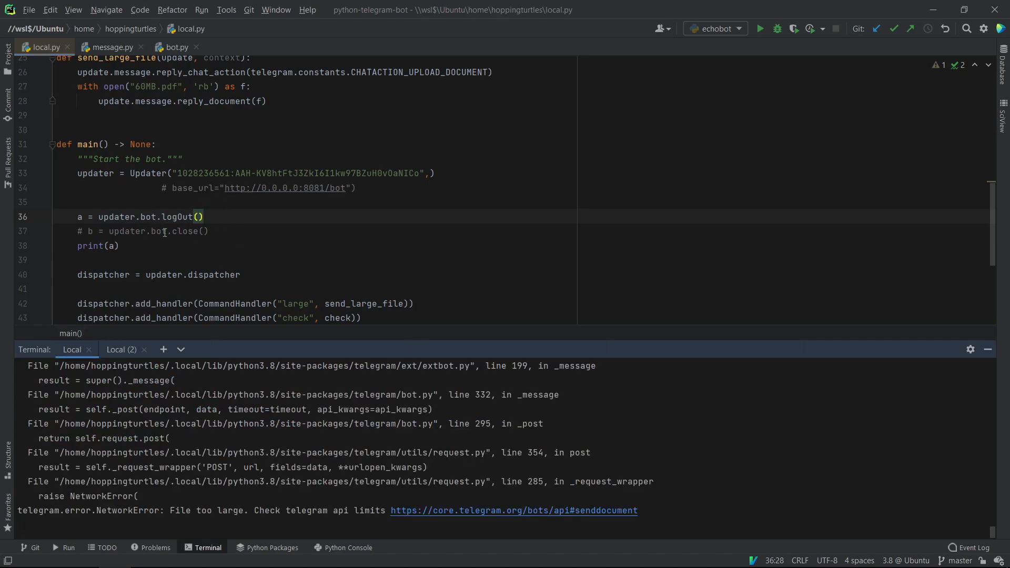
Step: Run local.py in the first terminal so the bot's logOut call executes
{"action": "key", "text": "ctrl+c"}
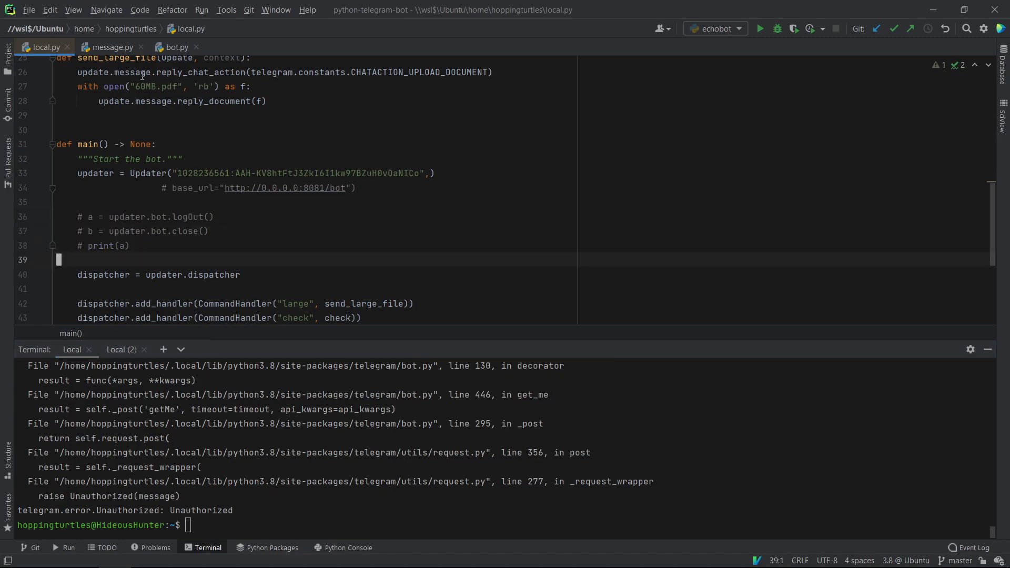
Step: In the second terminal cd into telegram-bot-api/bin and list the built binary and logs
{"action": "left_click", "coordinate": [121, 349]}
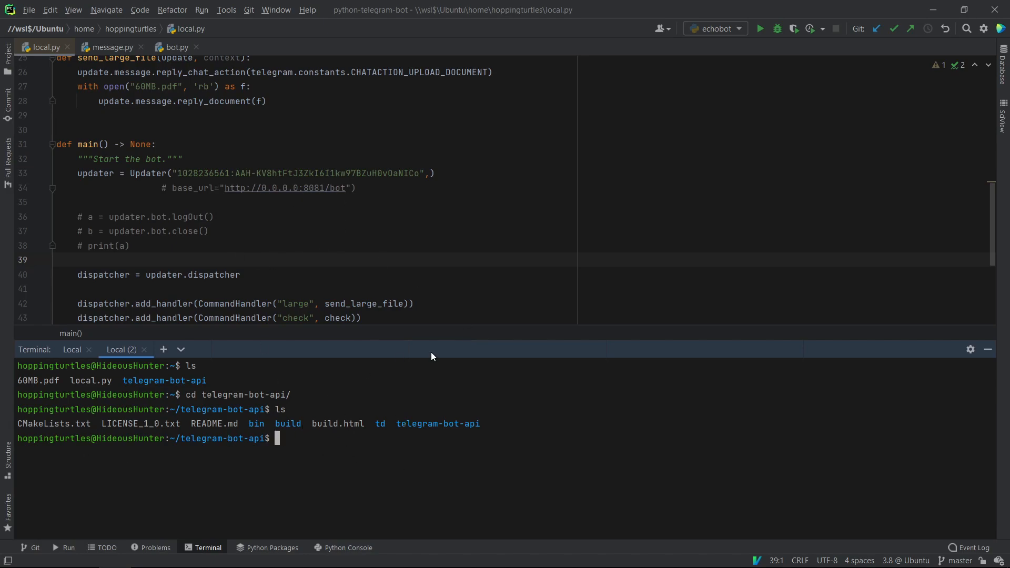
{"action": "type", "text": "cd"}
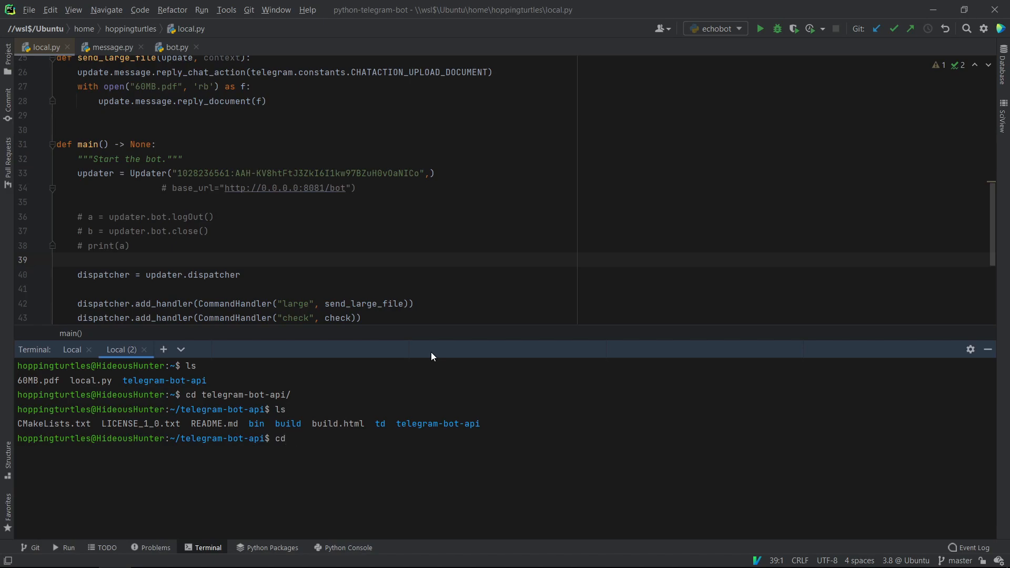
{"action": "type", "text": "/"}
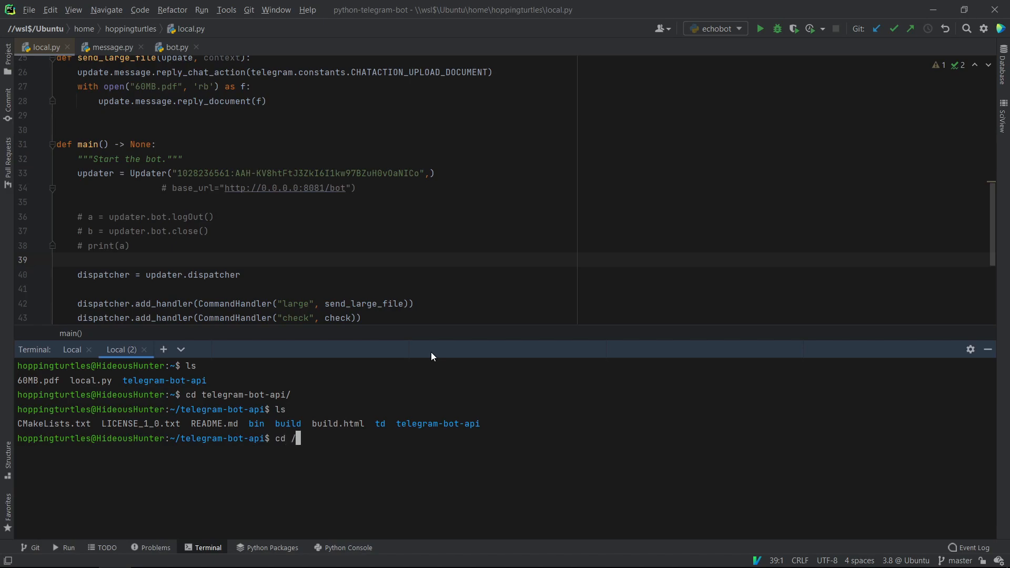
{"action": "type", "text": "bin/"}
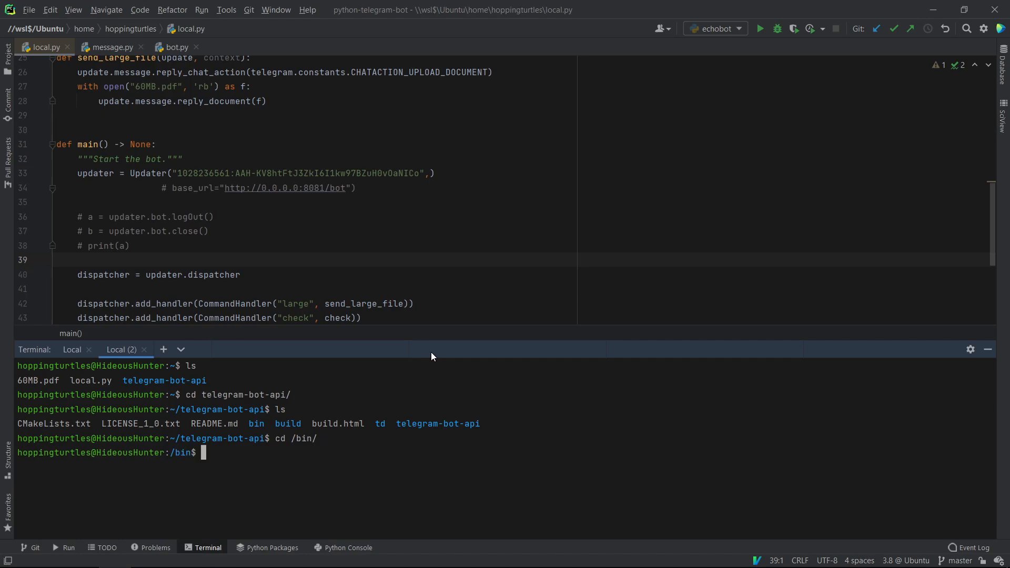
{"action": "type", "text": "ls"}
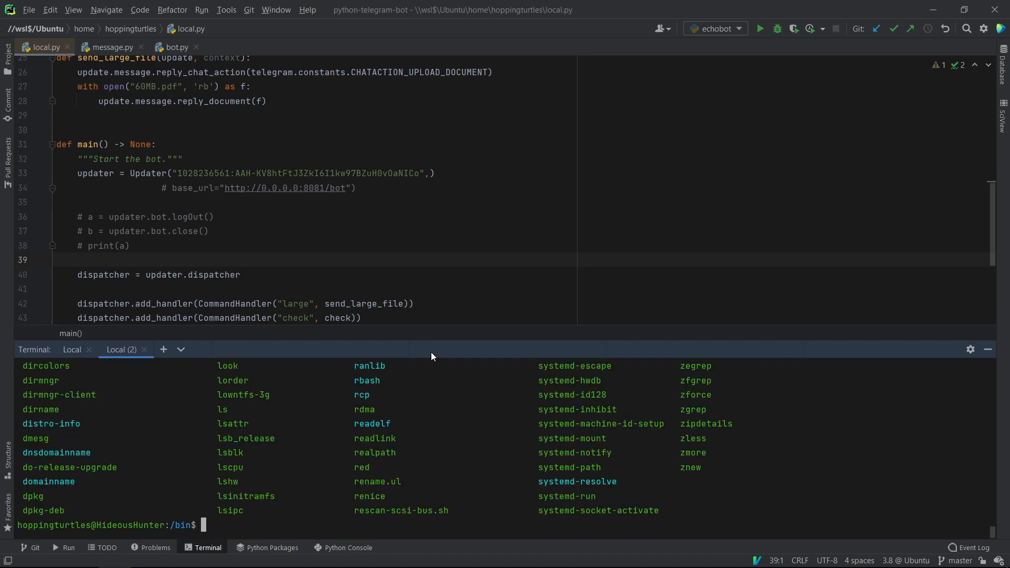
{"action": "scroll", "scroll_direction": "down", "scroll_amount": 3}
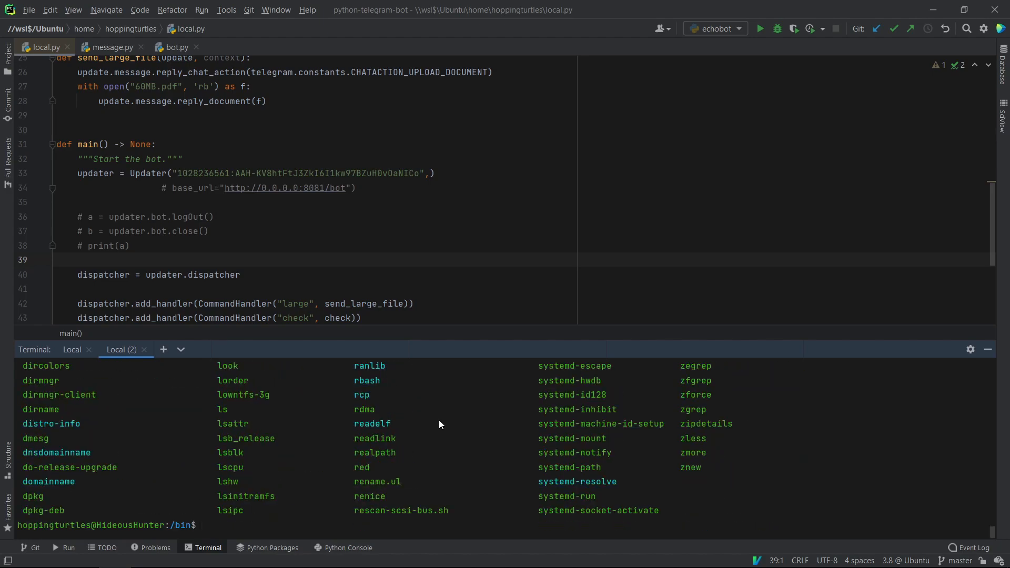
{"action": "type", "text": "cd ~/telegram-bot-api/bin/"}
{"action": "type", "text": "ls"}
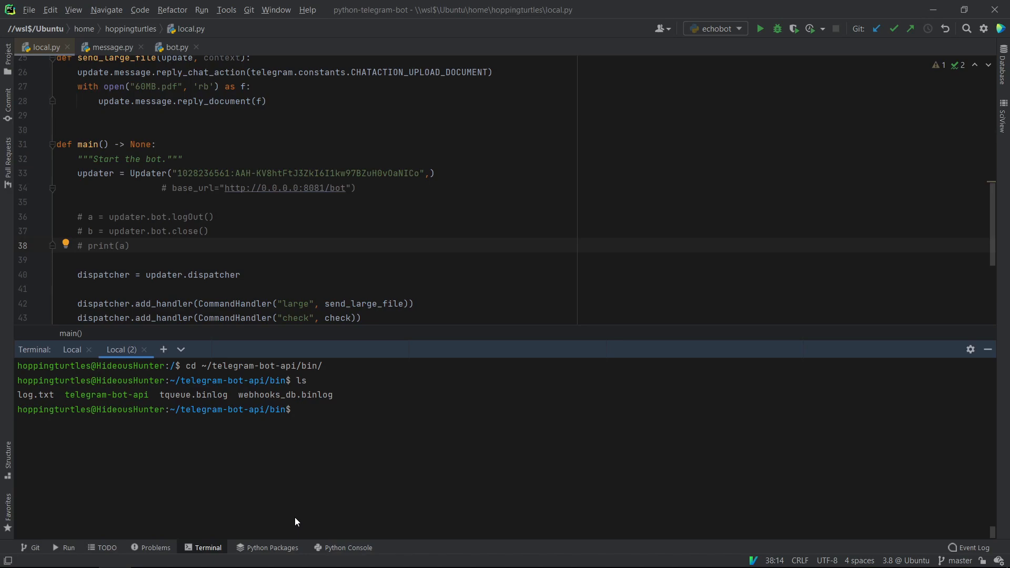
Step: Enter ./telegram-bot-api --api_id=$API_ID --api_hash=$API_HASH in the second terminal
{"action": "type", "text": "./"}
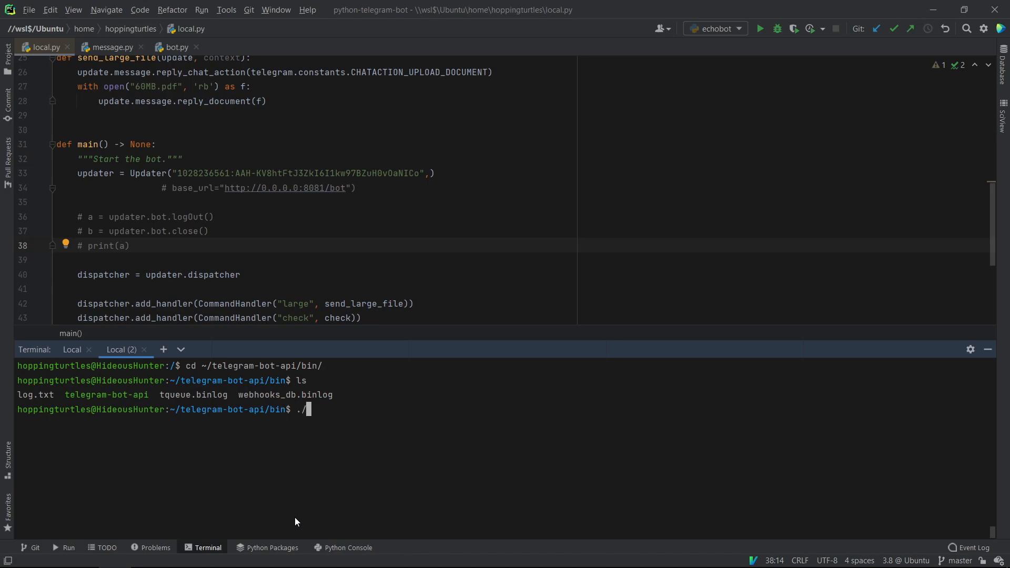
{"action": "type", "text": "telegram-bot-api"}
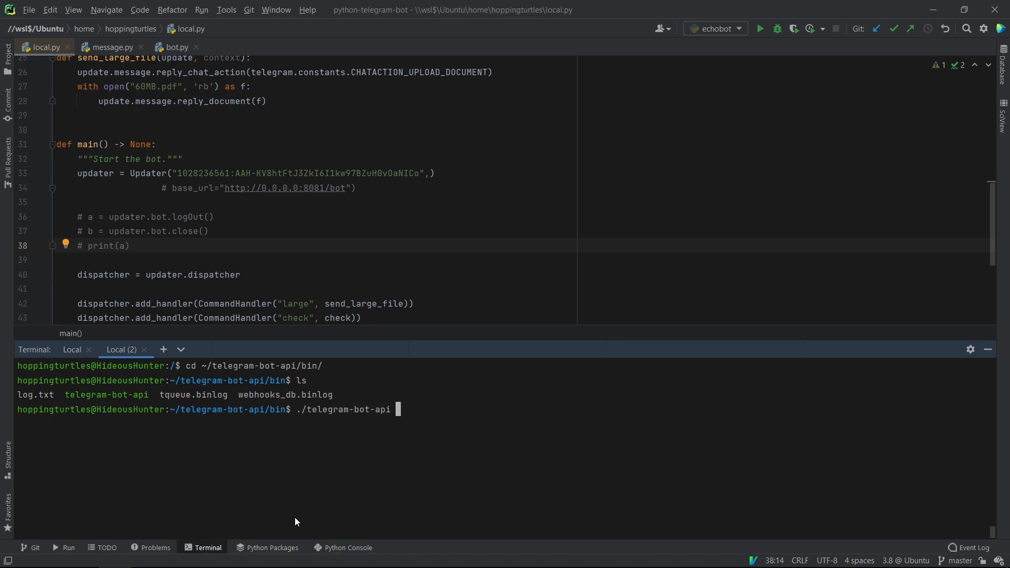
{"action": "type", "text": "--"}
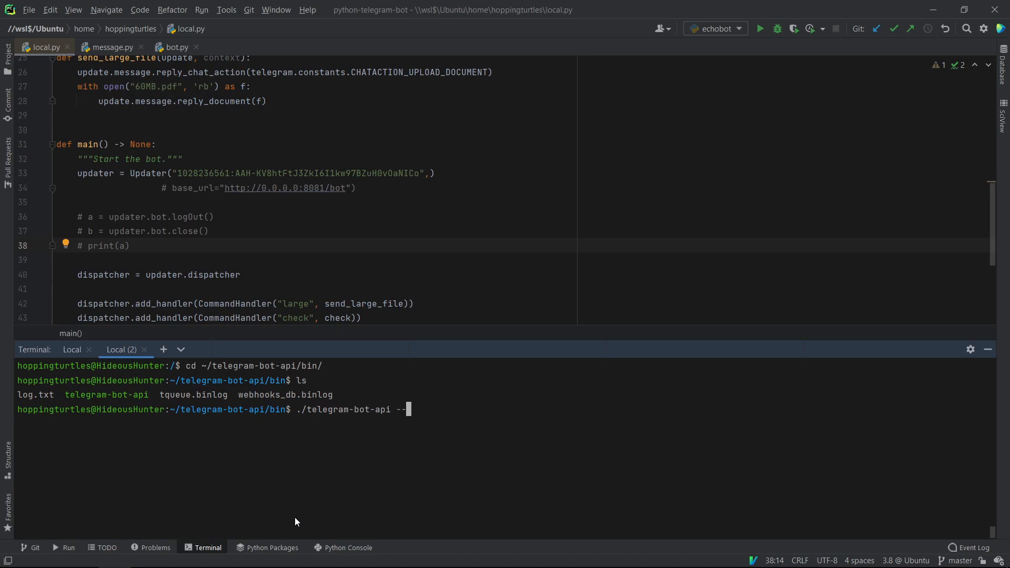
{"action": "type", "text": "api"}
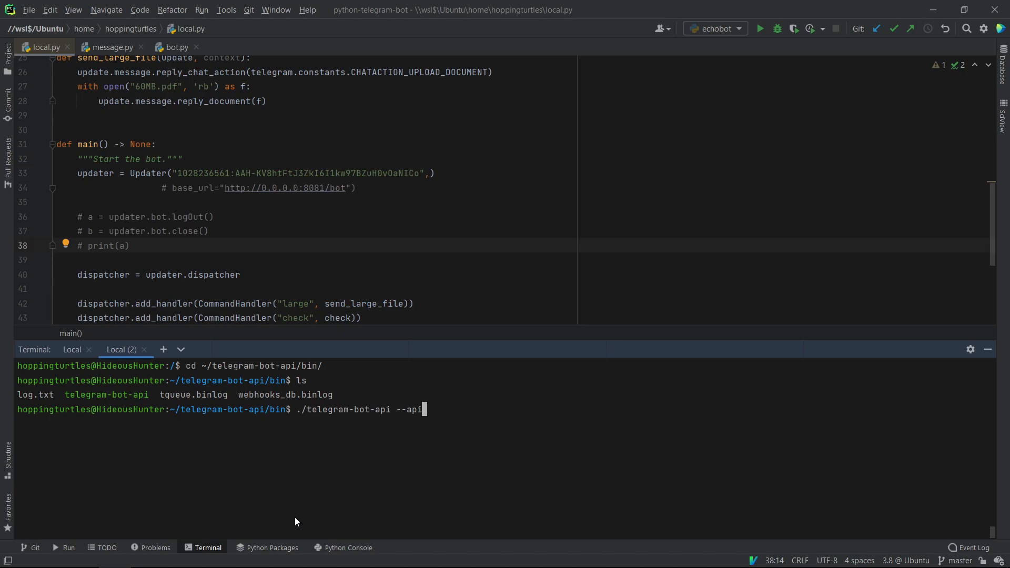
{"action": "type", "text": "_id="}
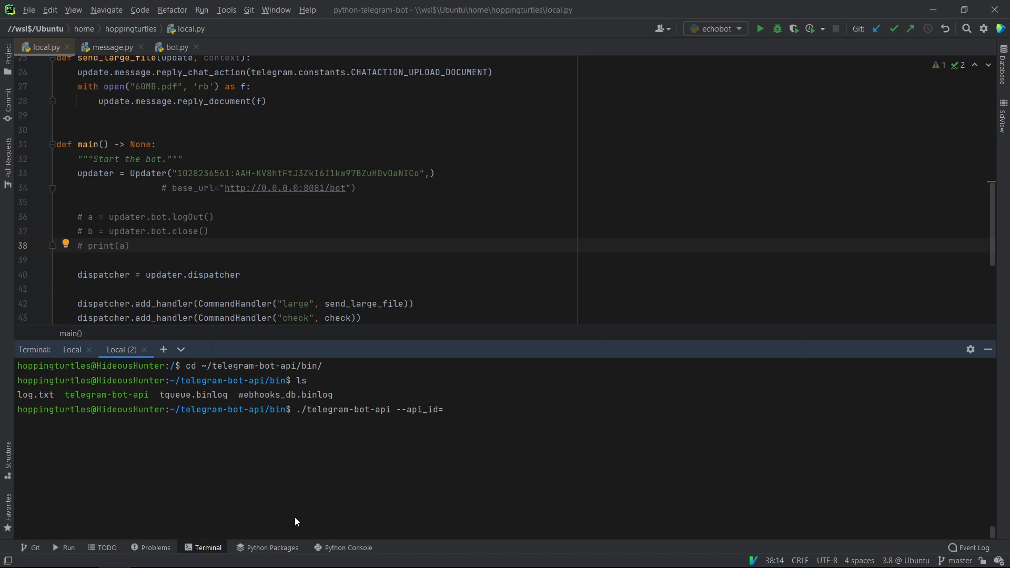
{"action": "type", "text": "%"}
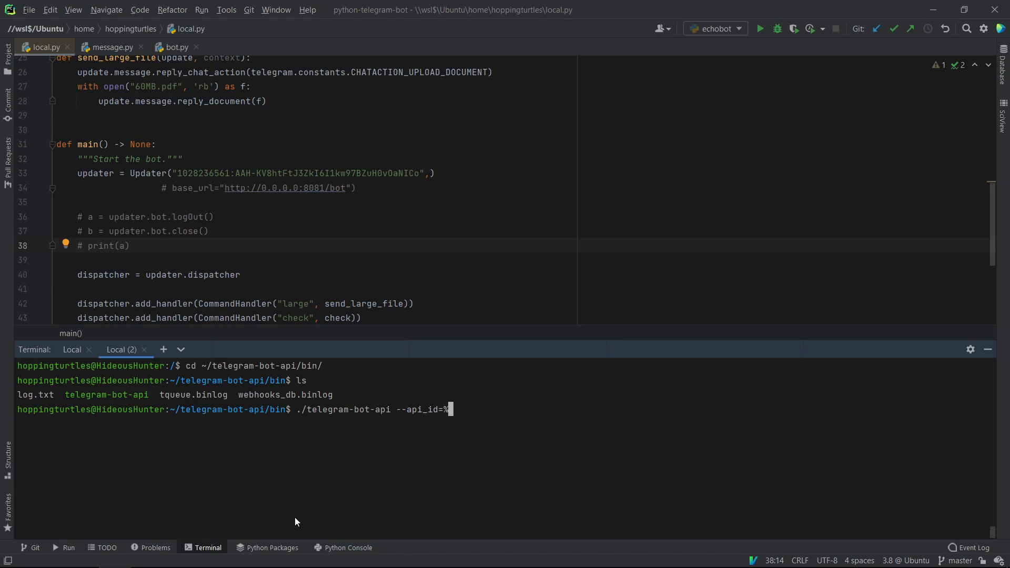
{"action": "type", "text": "$A"}
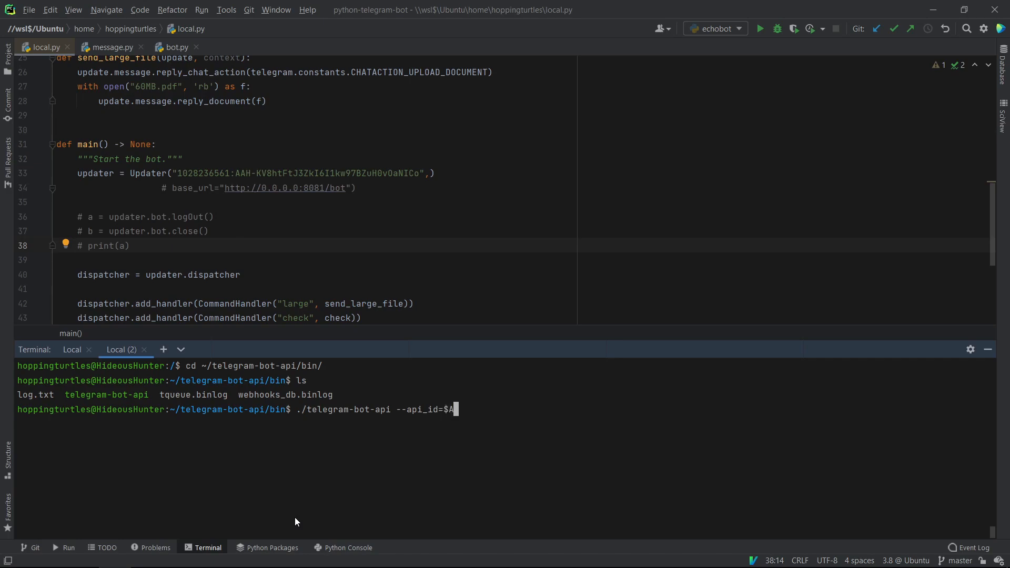
{"action": "type", "text": "PI"}
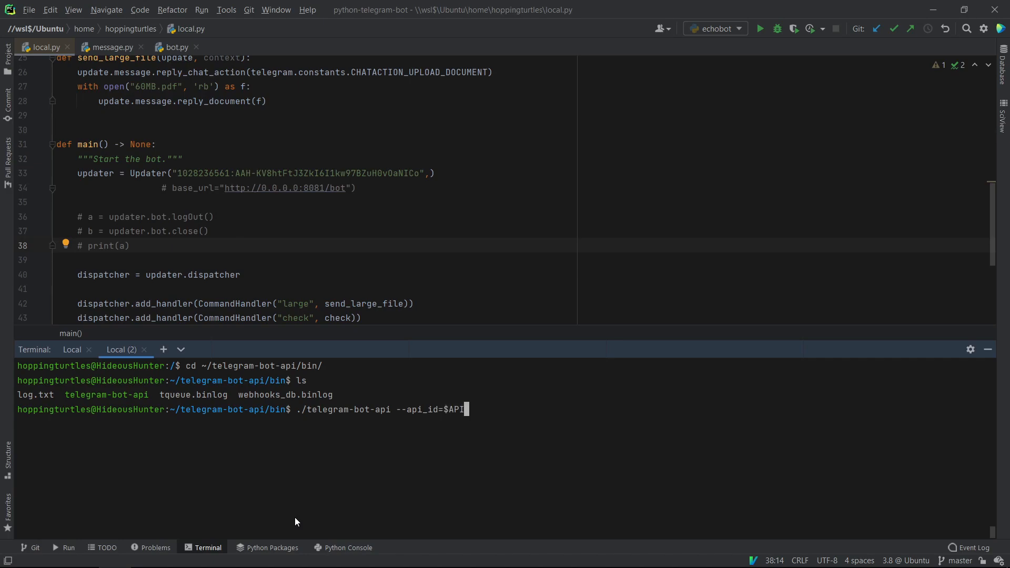
{"action": "type", "text": "_Id"}
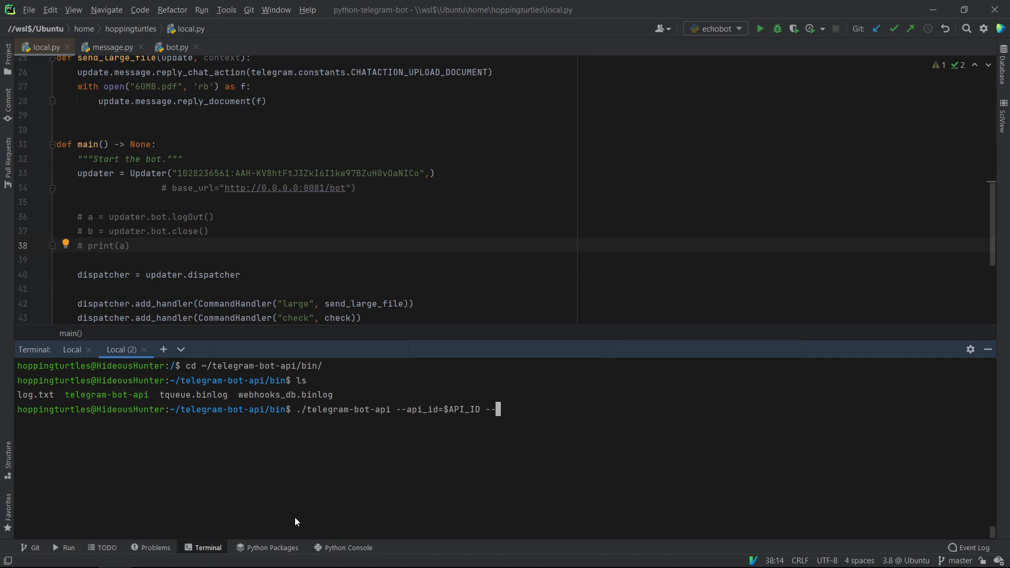
{"action": "type", "text": "api"}
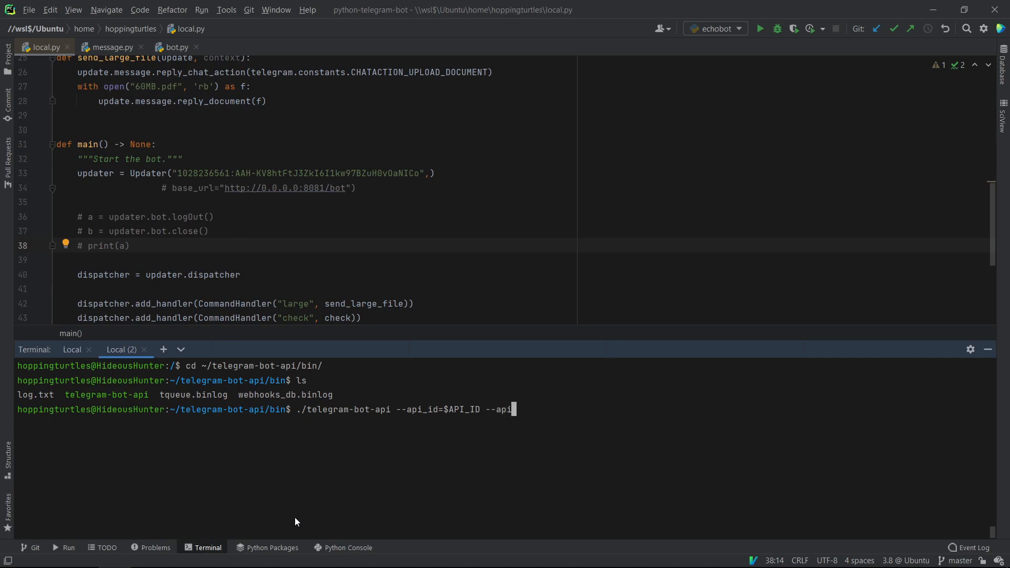
{"action": "type", "text": "_hash="}
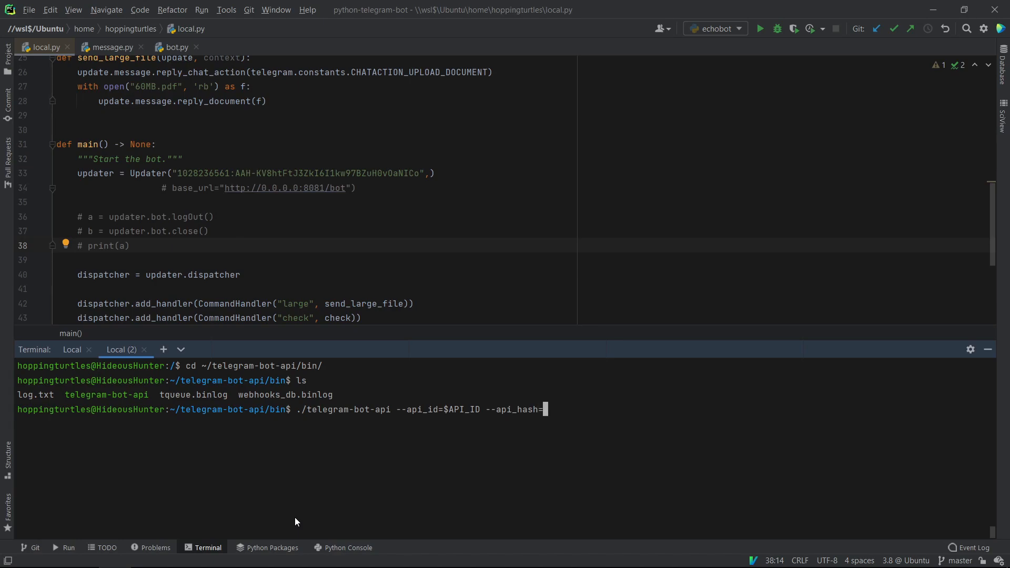
{"action": "type", "text": "$"}
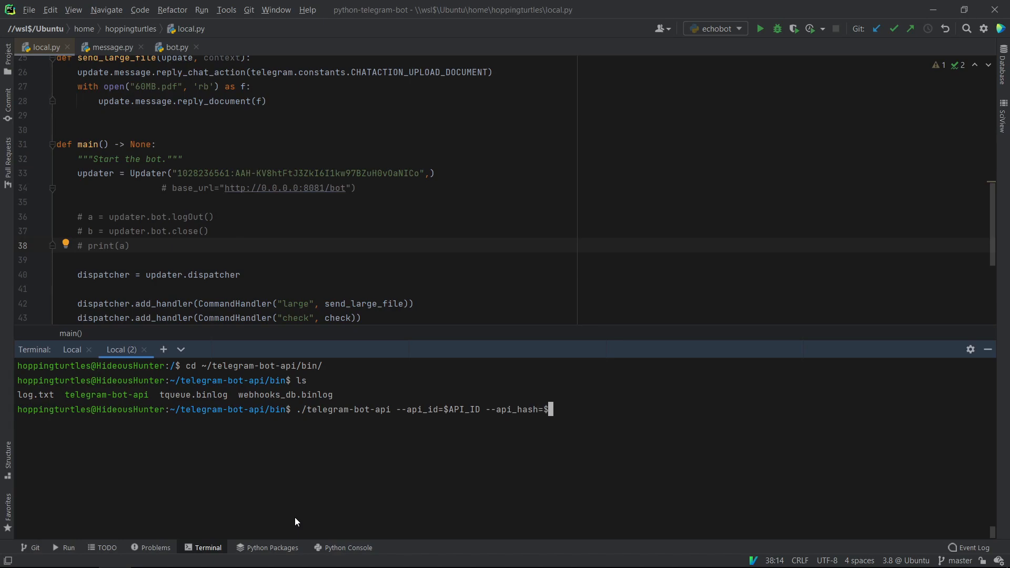
{"action": "type", "text": "API_"}
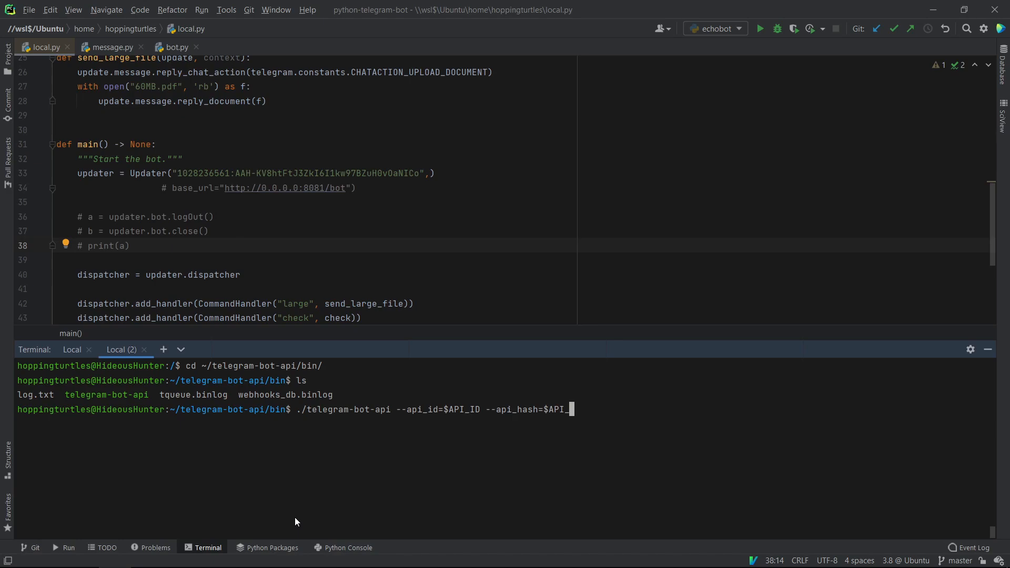
{"action": "type", "text": "HASH"}
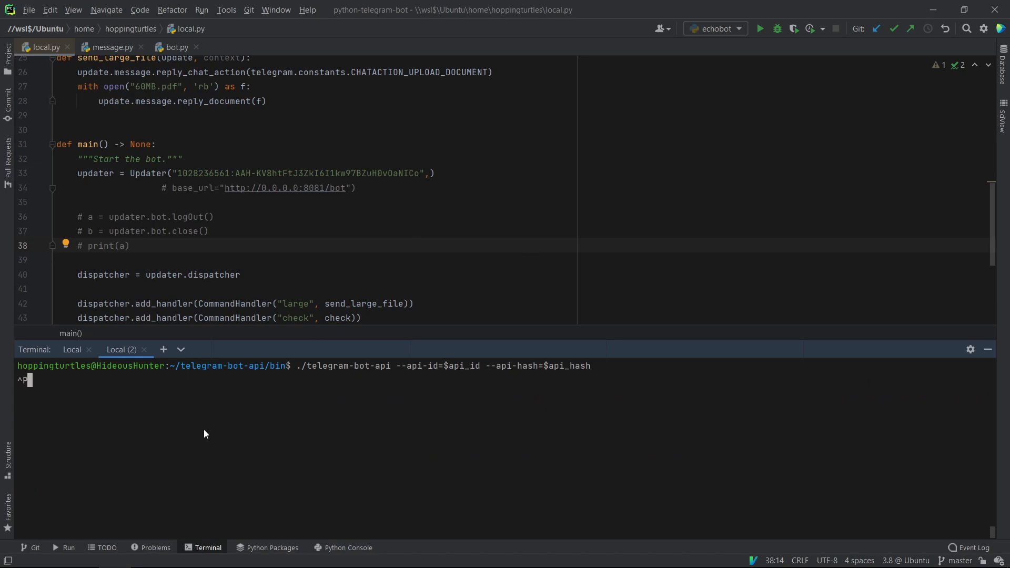
{"action": "mouse_move", "coordinate": [466, 385]}
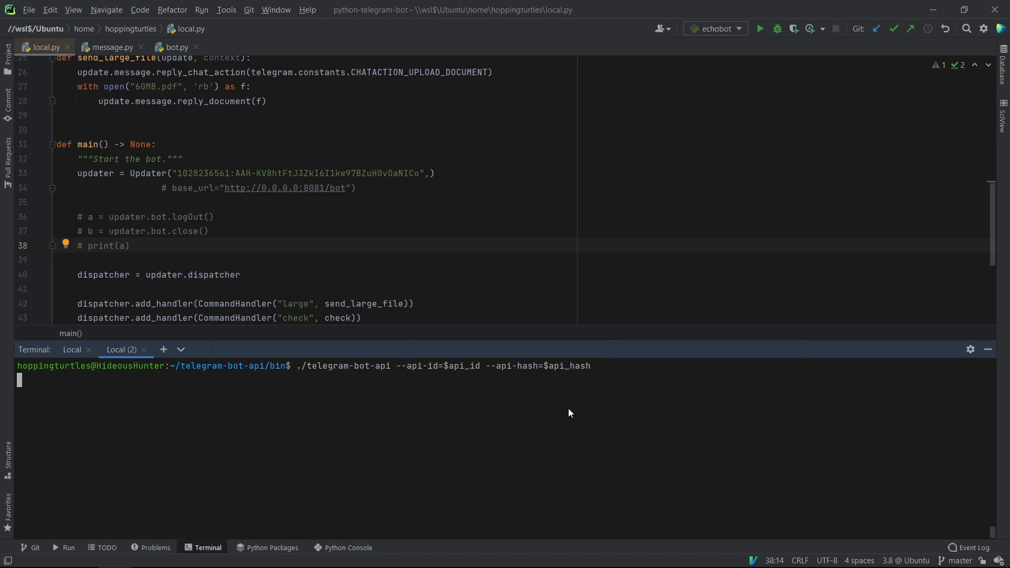
{"action": "mouse_move", "coordinate": [286, 256]}
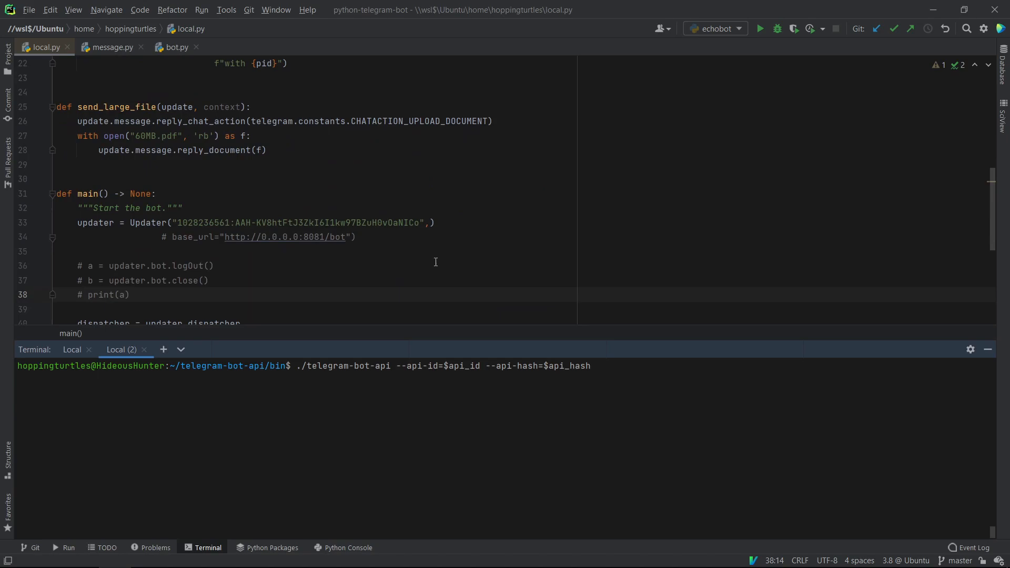
{"action": "mouse_move", "coordinate": [219, 231]}
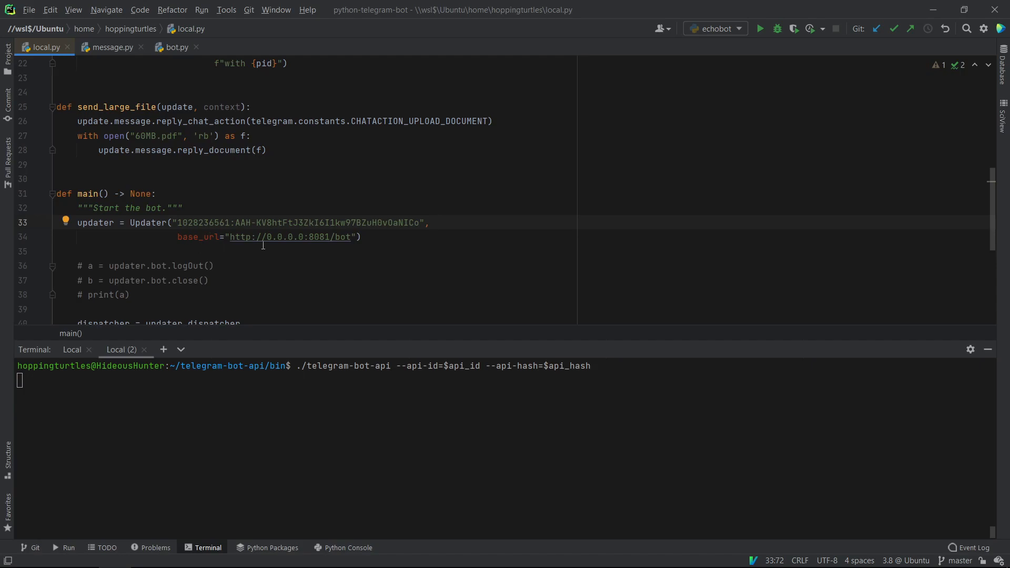
{"action": "double_click", "coordinate": [291, 237]}
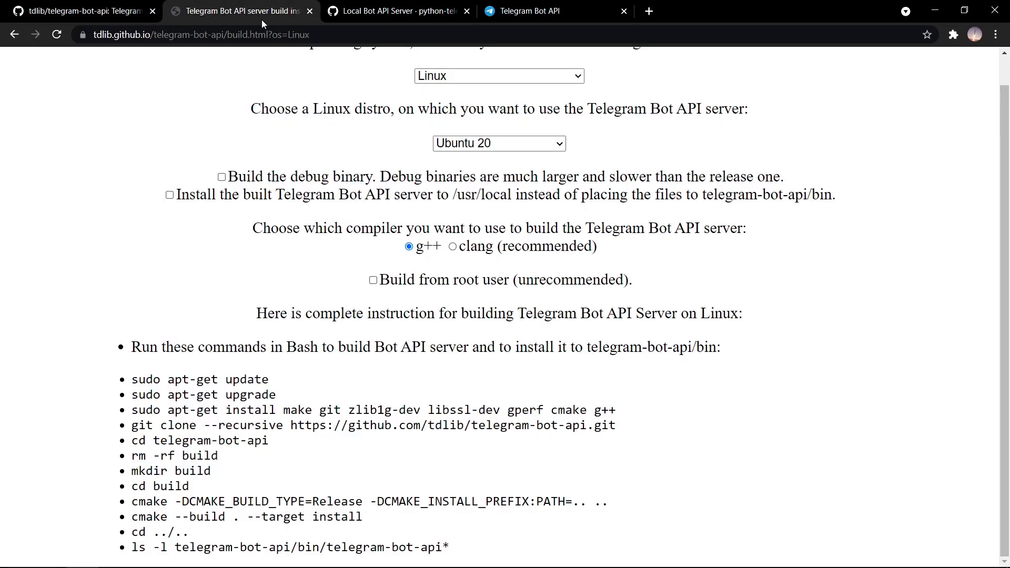
Step: Switch to the python-telegram-bot Local Bot API Server wiki tab and read about base_url
{"action": "left_click", "coordinate": [239, 11]}
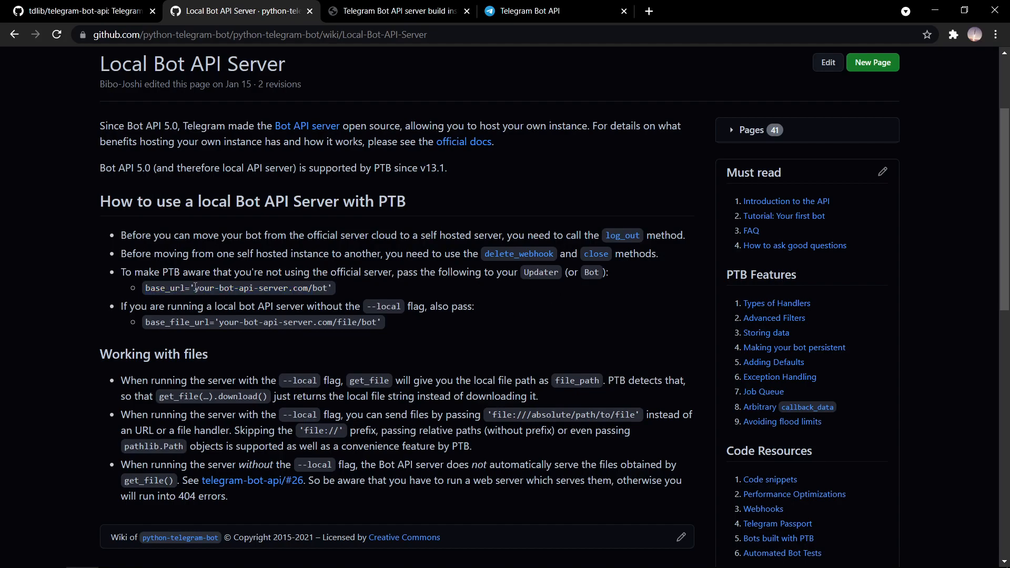
{"action": "mouse_move", "coordinate": [277, 297]}
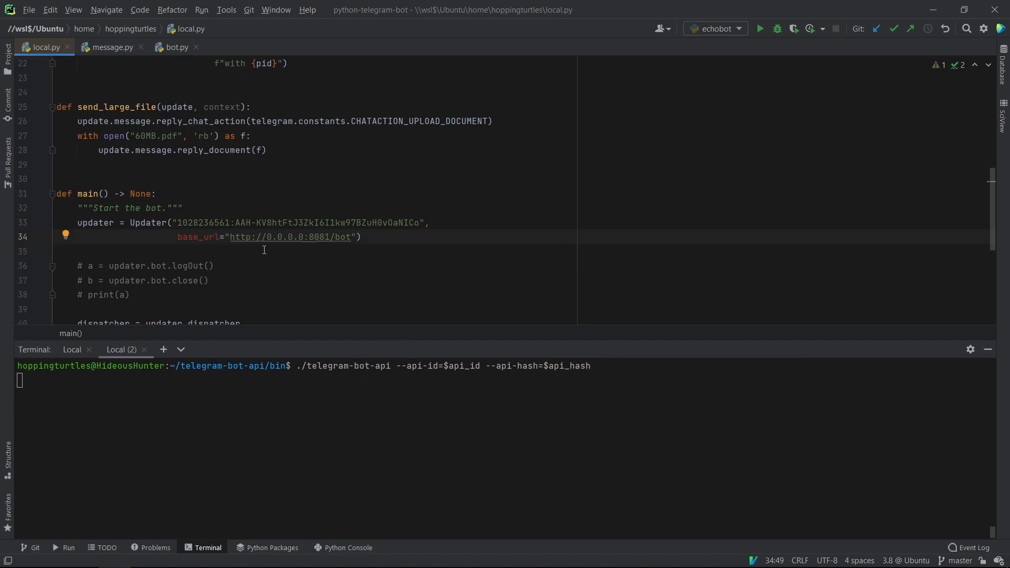
Step: Run python3 local.py in the first terminal and scroll through the bot code
{"action": "scroll", "scroll_direction": "down", "scroll_amount": 3}
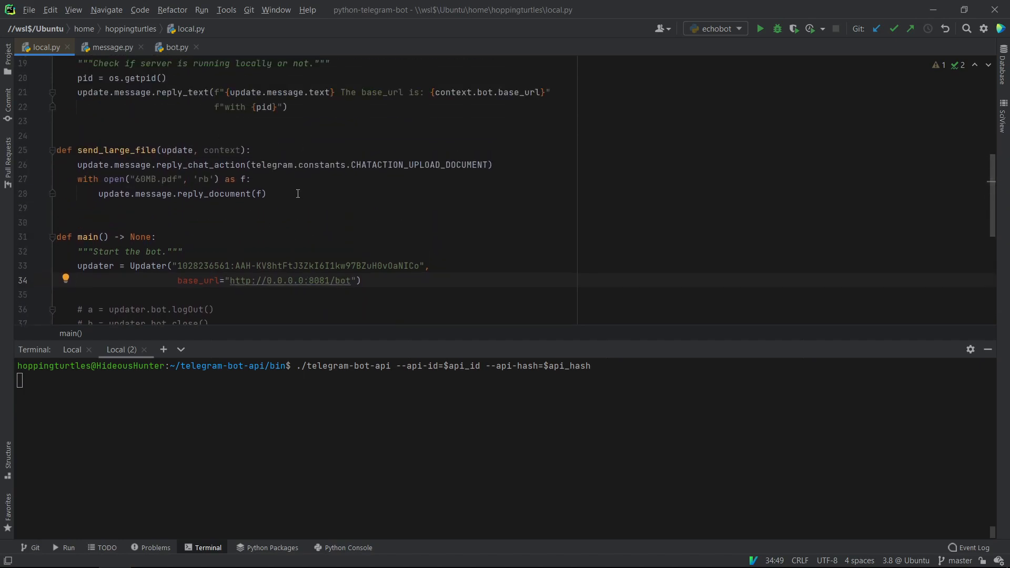
{"action": "scroll", "scroll_direction": "down", "scroll_amount": 3}
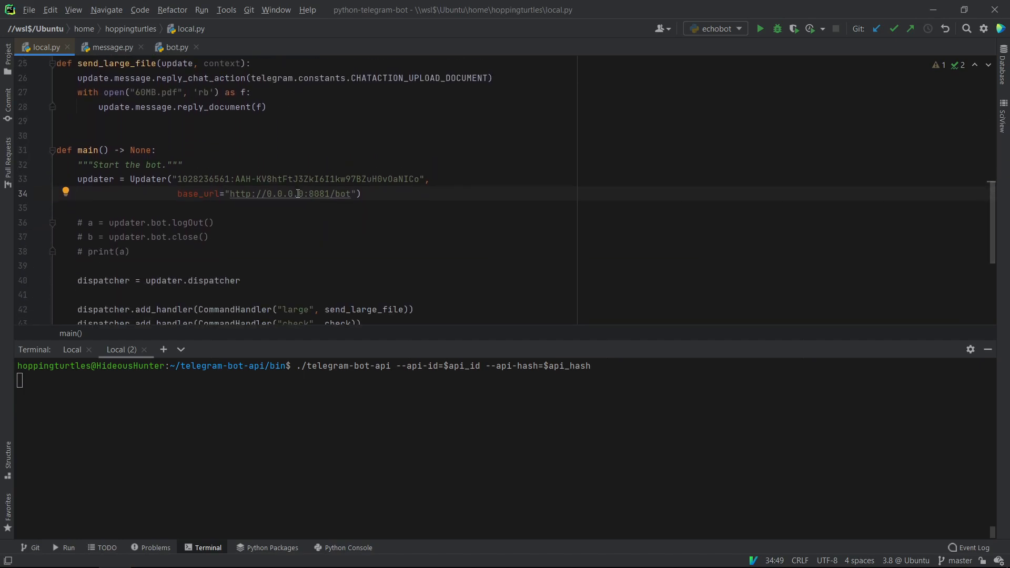
{"action": "left_click", "coordinate": [73, 350]}
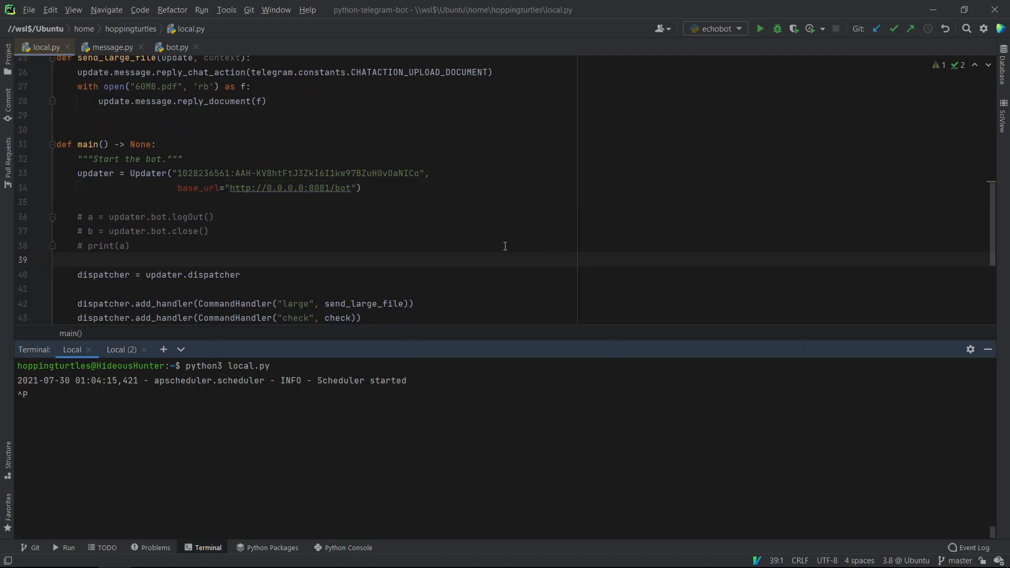
{"action": "mouse_move", "coordinate": [321, 227]}
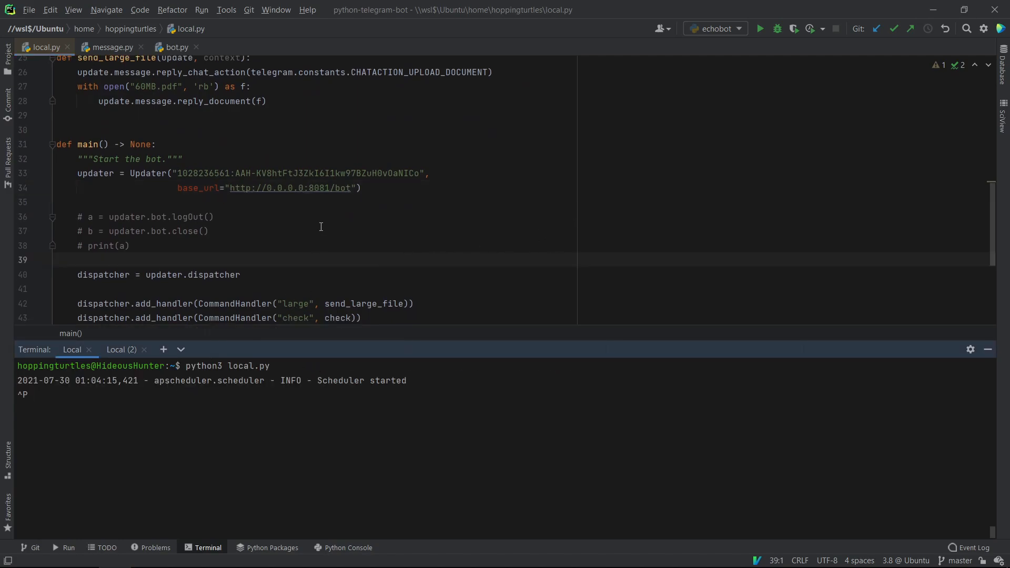
{"action": "mouse_move", "coordinate": [231, 371]}
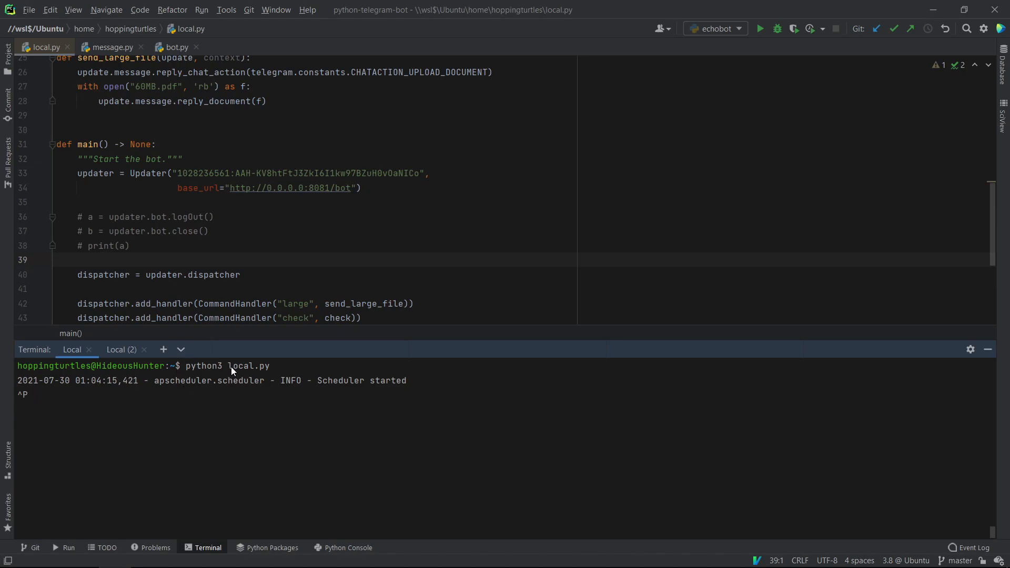
{"action": "scroll", "scroll_direction": "down", "scroll_amount": 3}
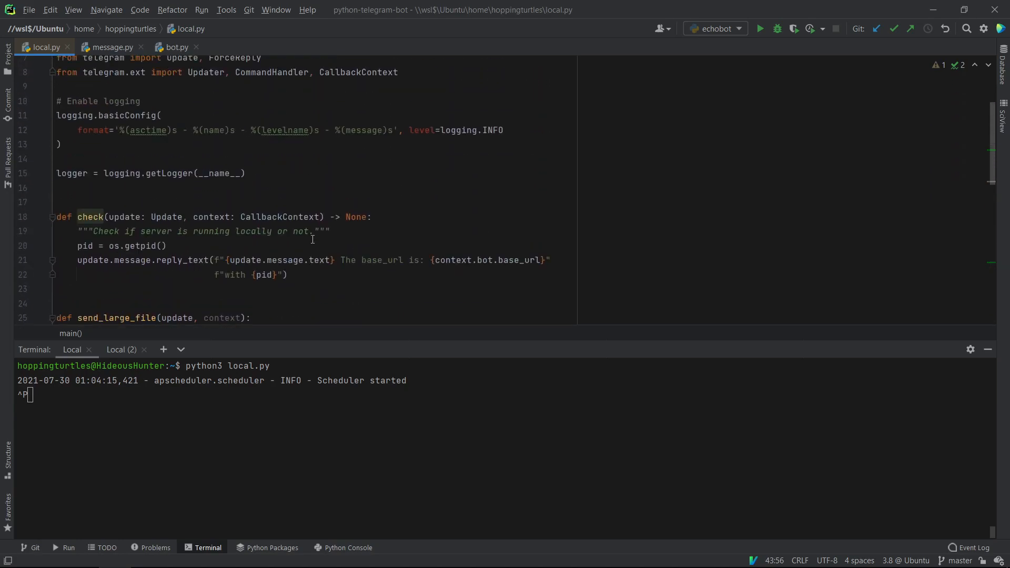
{"action": "scroll", "scroll_direction": "down", "scroll_amount": 3}
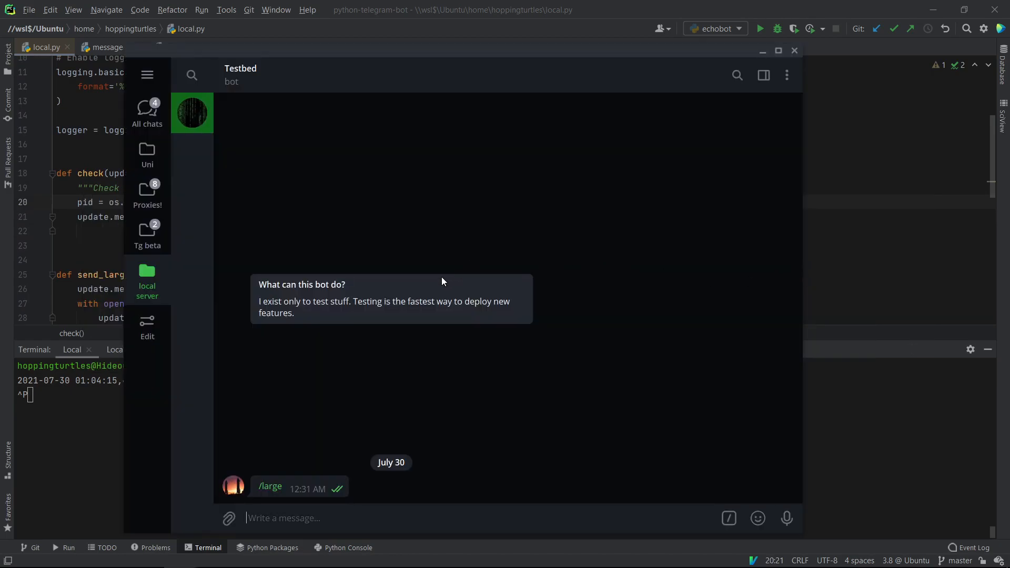
{"action": "type", "text": "/"}
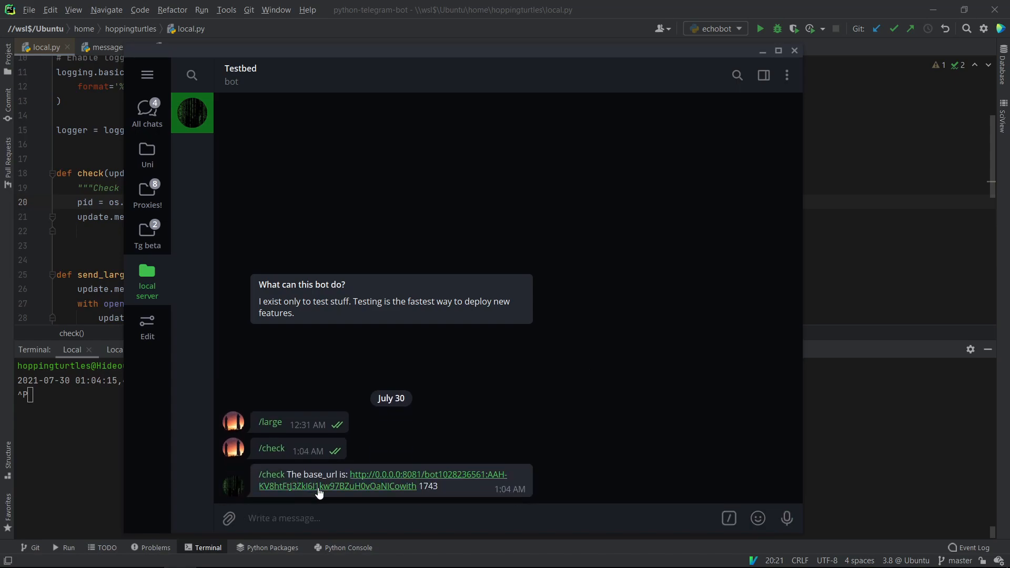
{"action": "left_click_drag", "start_coordinate": [327, 475], "coordinate": [441, 486]}
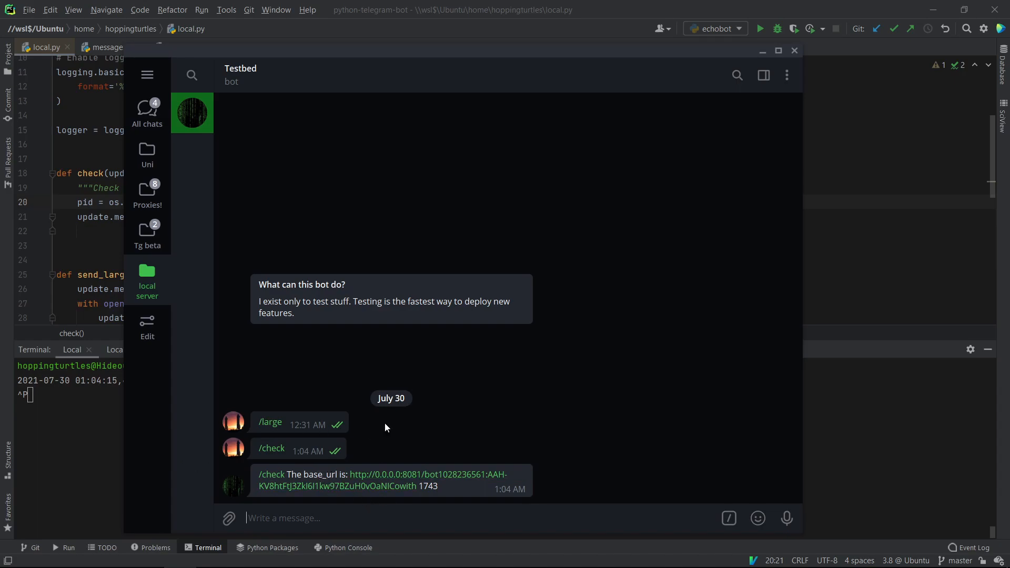
{"action": "mouse_move", "coordinate": [326, 429]}
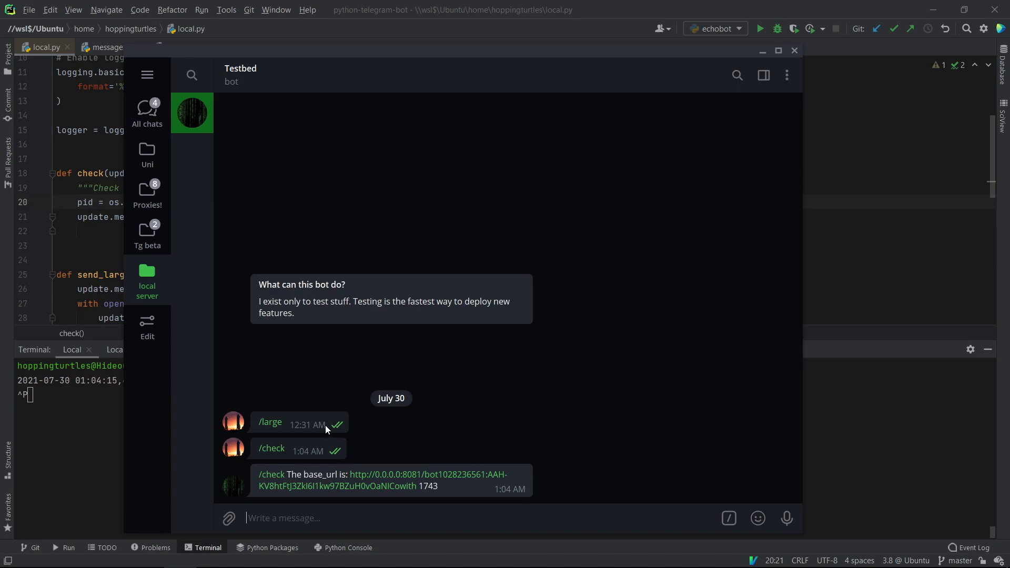
{"action": "mouse_move", "coordinate": [270, 422]}
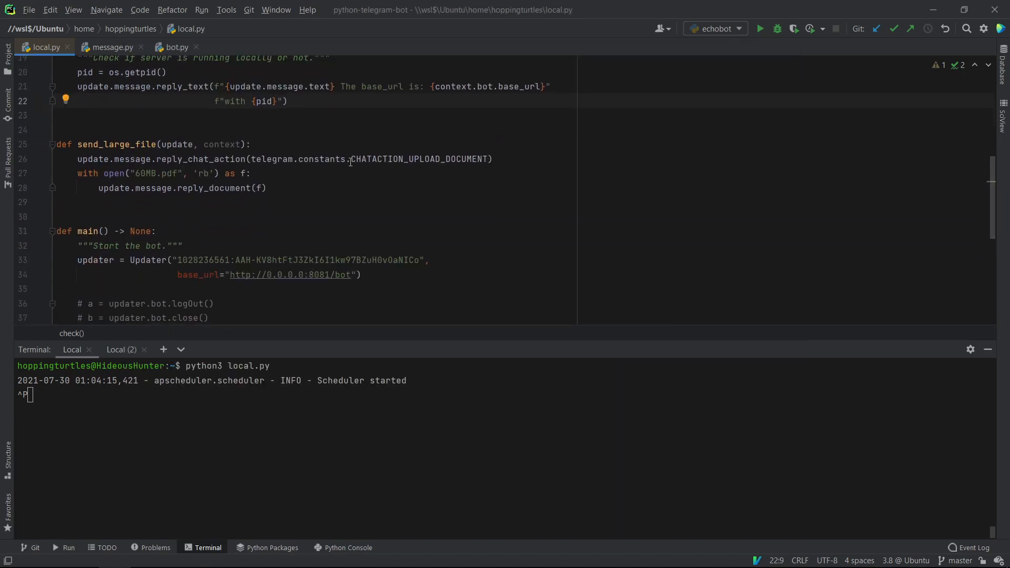
{"action": "scroll", "scroll_direction": "down", "scroll_amount": 3}
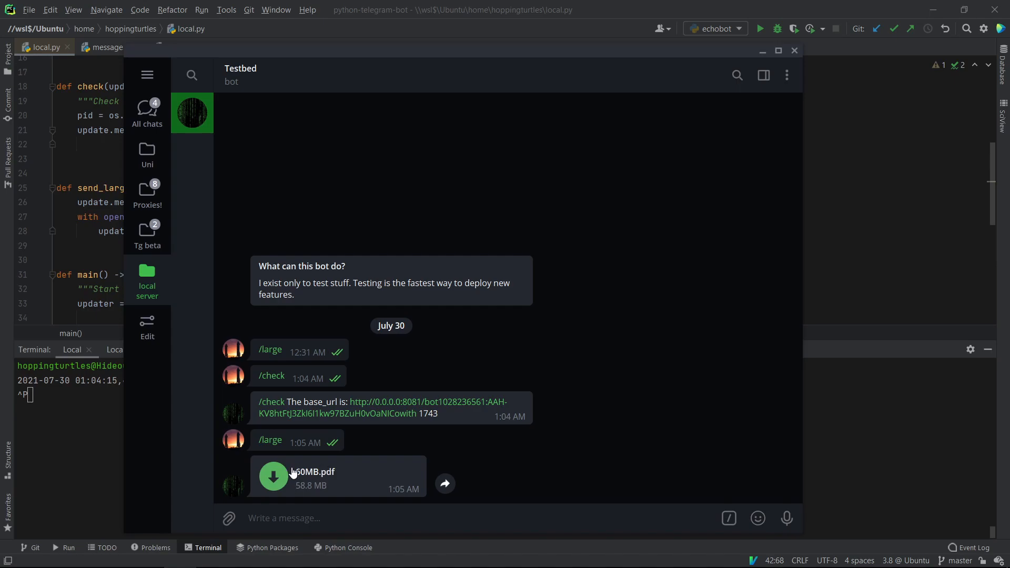
{"action": "mouse_move", "coordinate": [419, 263]}
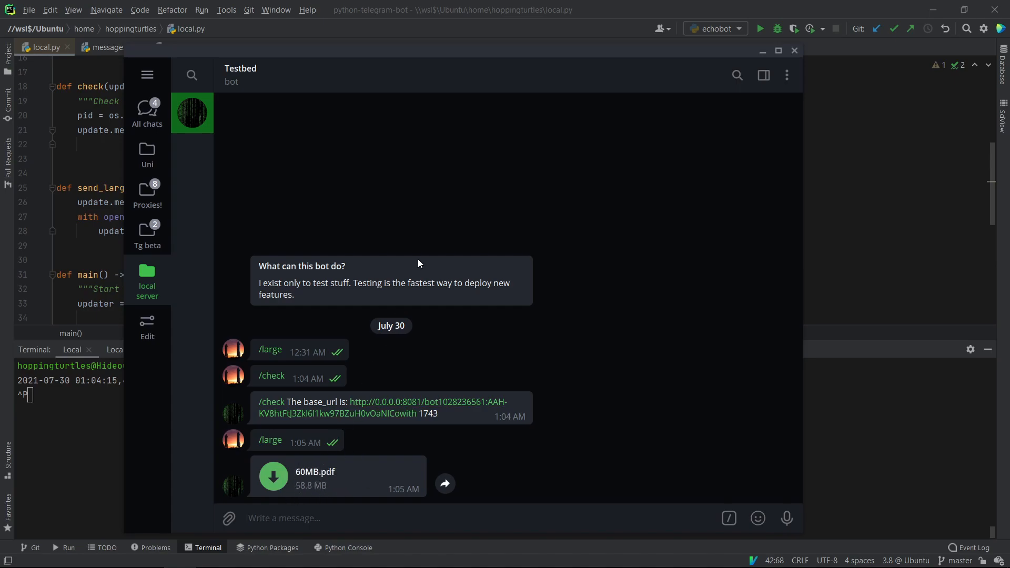
{"action": "mouse_move", "coordinate": [433, 242]}
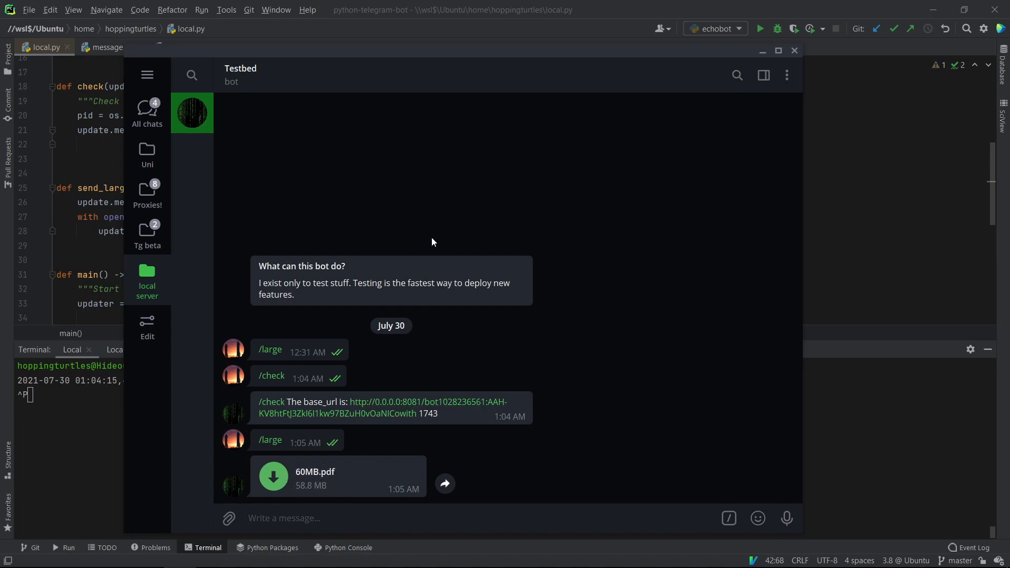